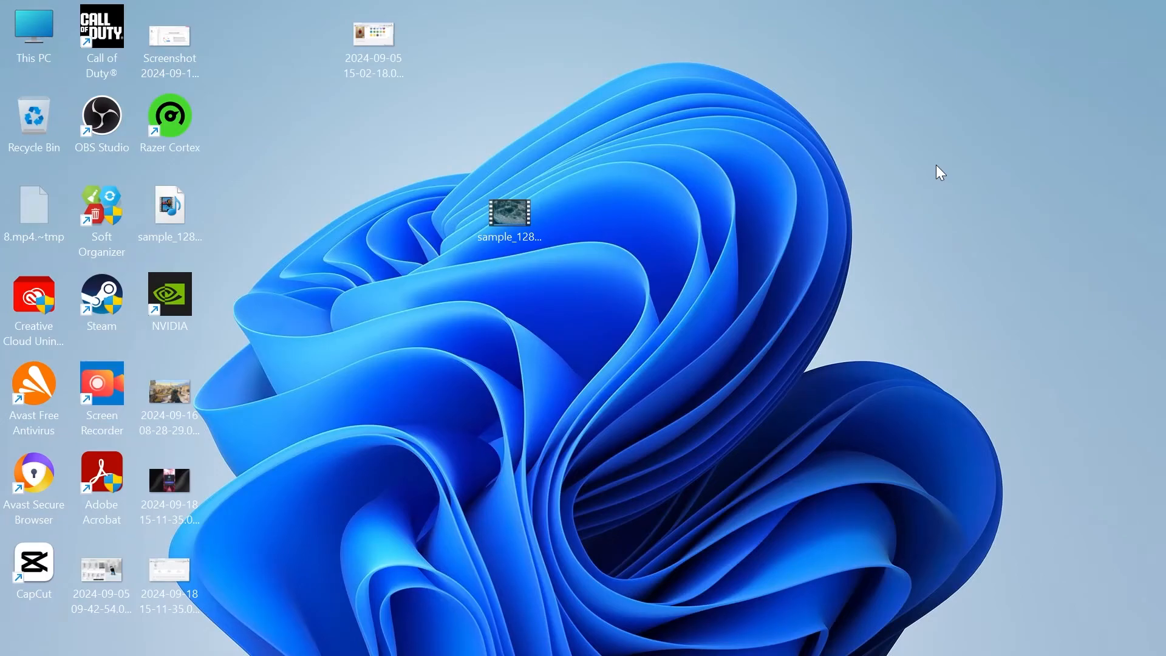
{"action": "mouse_move", "coordinate": [933, 177]}
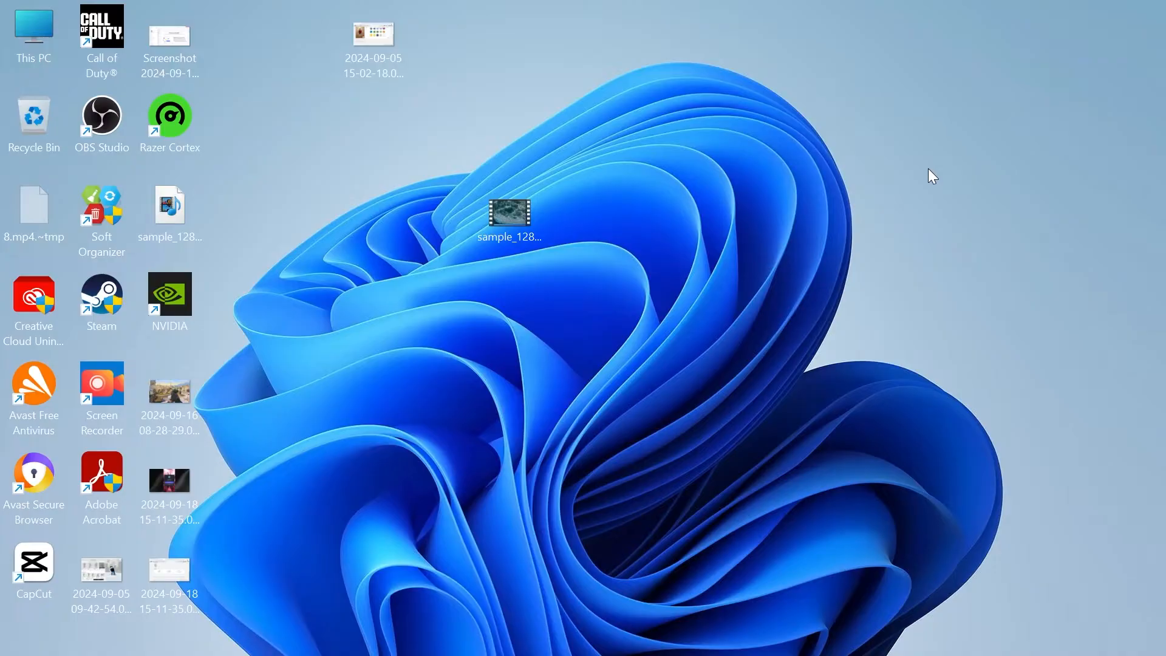
{"action": "mouse_move", "coordinate": [311, 289]}
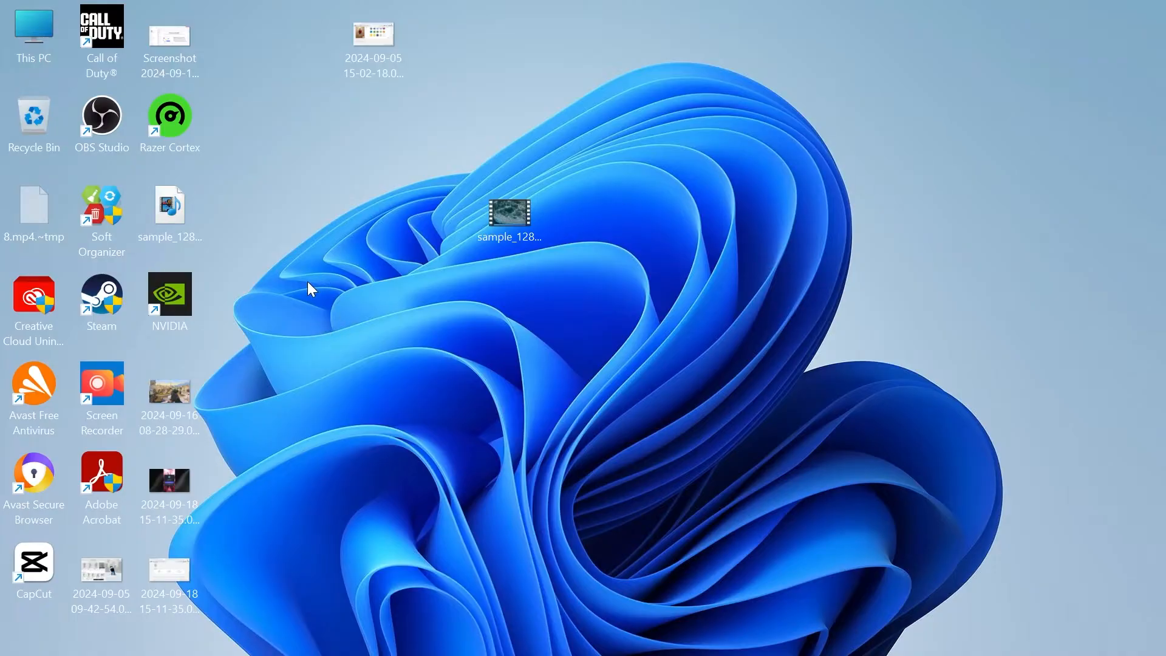
Move the Adobe Acrobat desktop shortcut from the icon column to mid-desktop
{"action": "left_click_drag", "start_coordinate": [101, 476], "coordinate": [577, 393]}
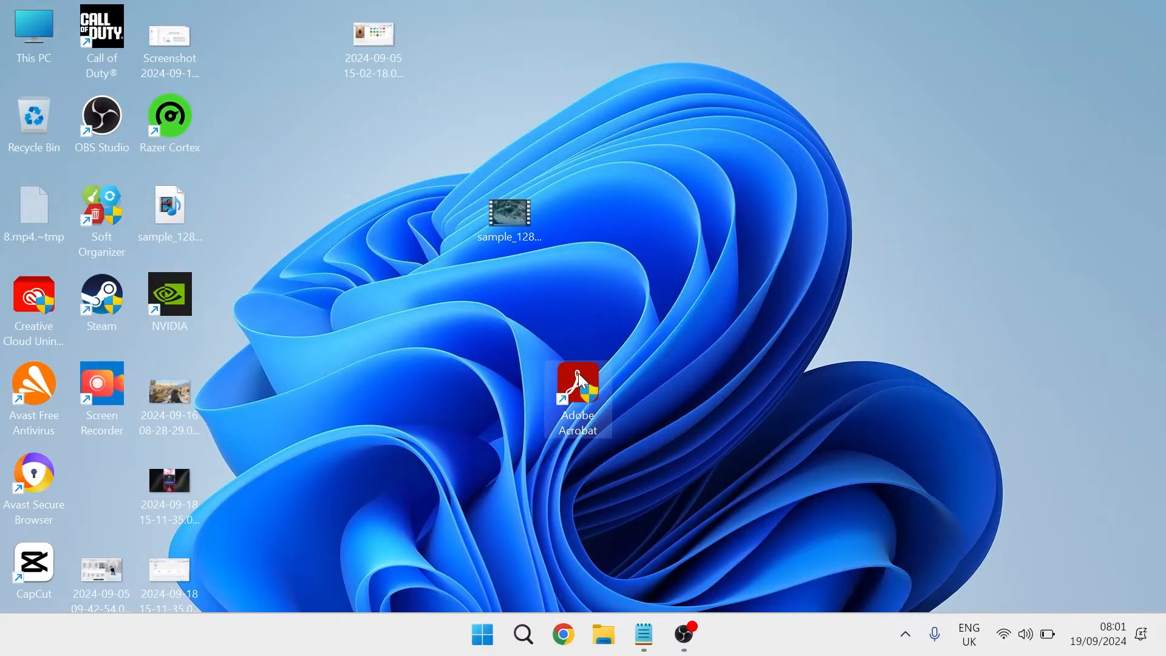
Launch Acrobat, dismiss the default-PDF prompt and show the Security (Enhanced) preferences
{"action": "double_click", "coordinate": [577, 386]}
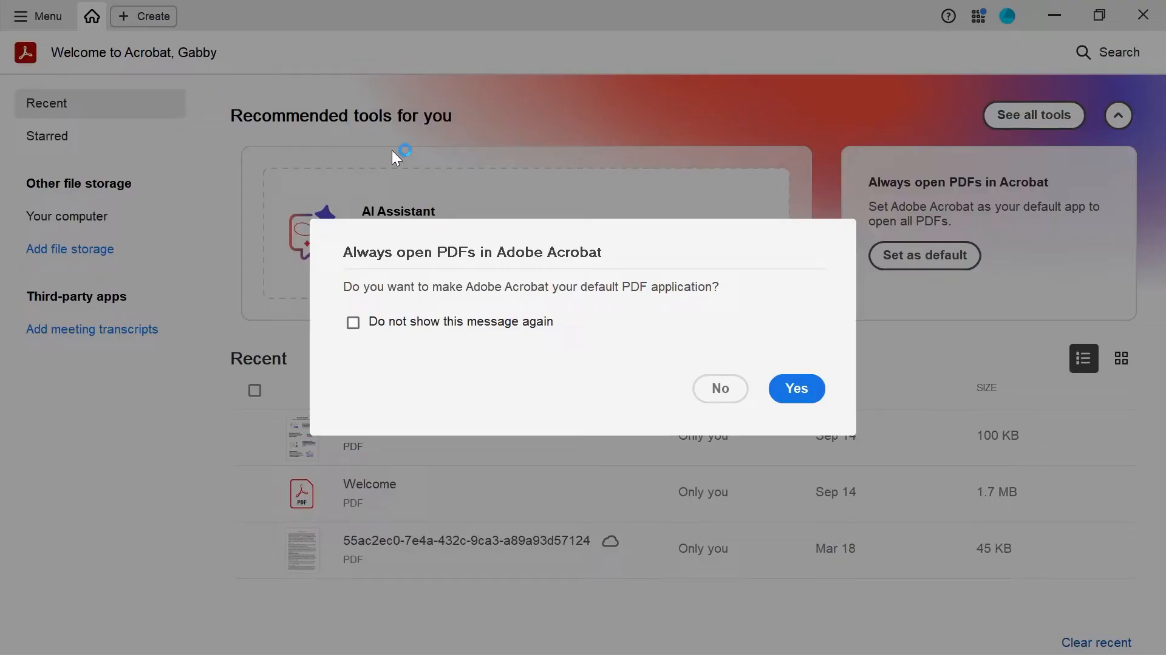
{"action": "left_click", "coordinate": [718, 389]}
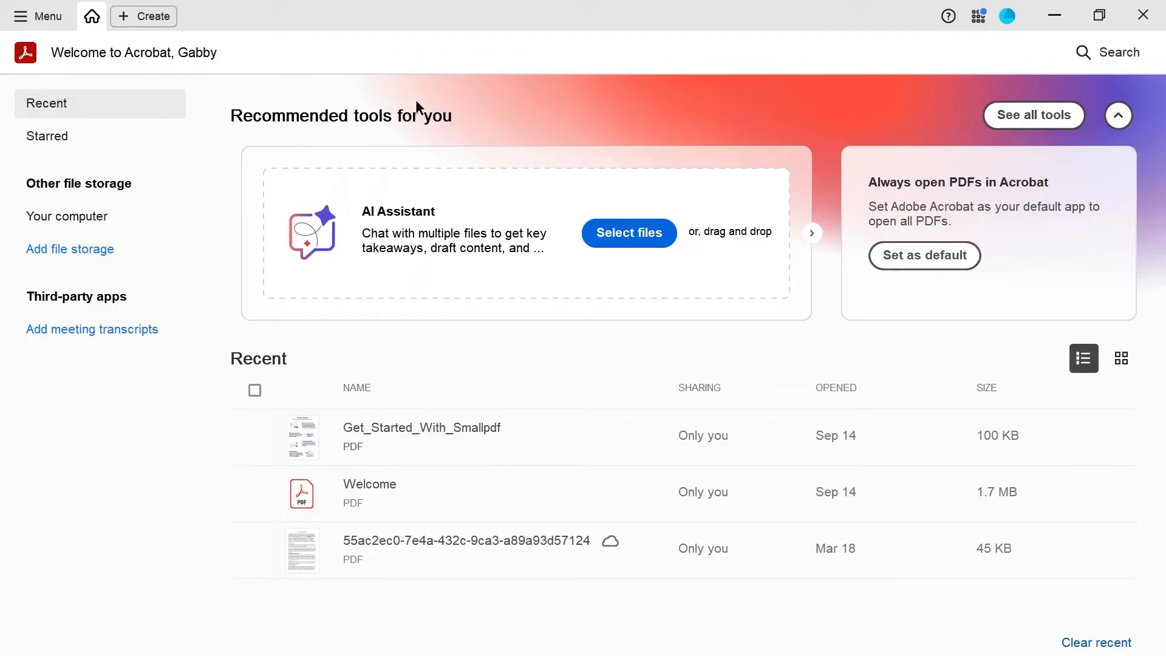
{"action": "mouse_move", "coordinate": [35, 16]}
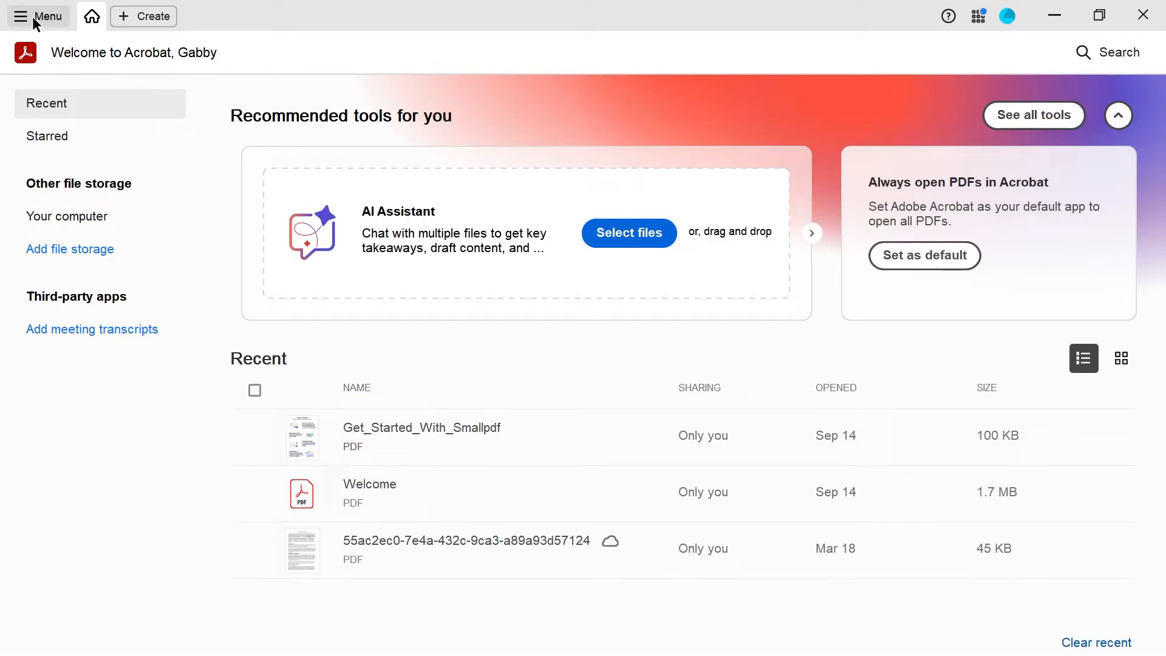
{"action": "mouse_move", "coordinate": [267, 547]}
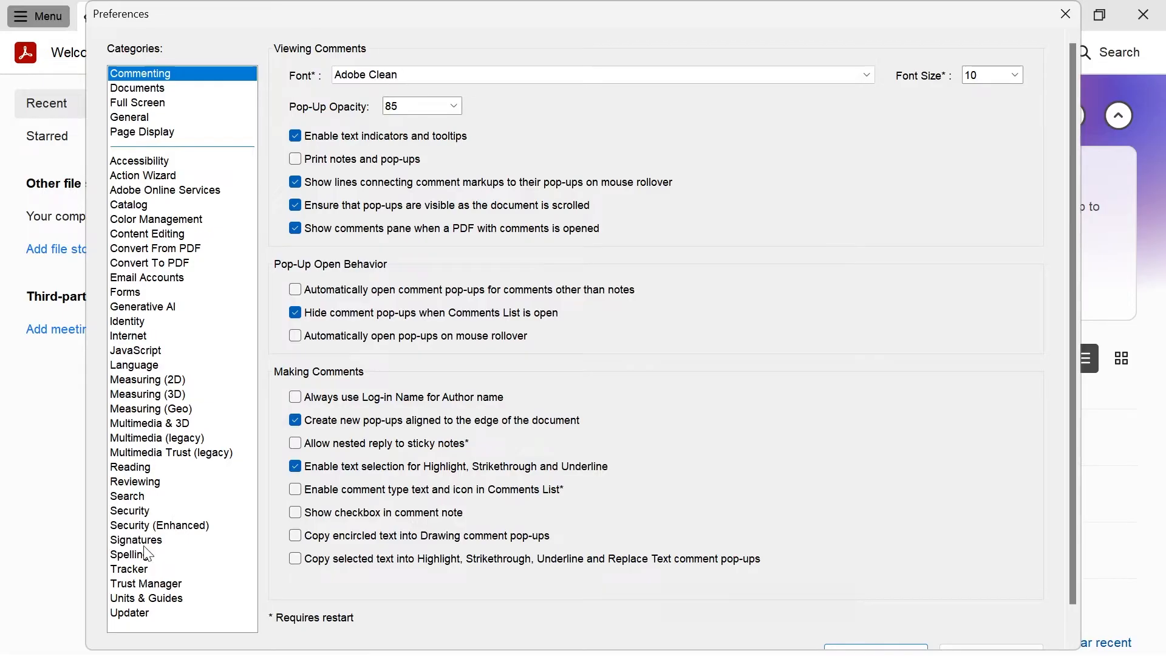
{"action": "left_click", "coordinate": [159, 525]}
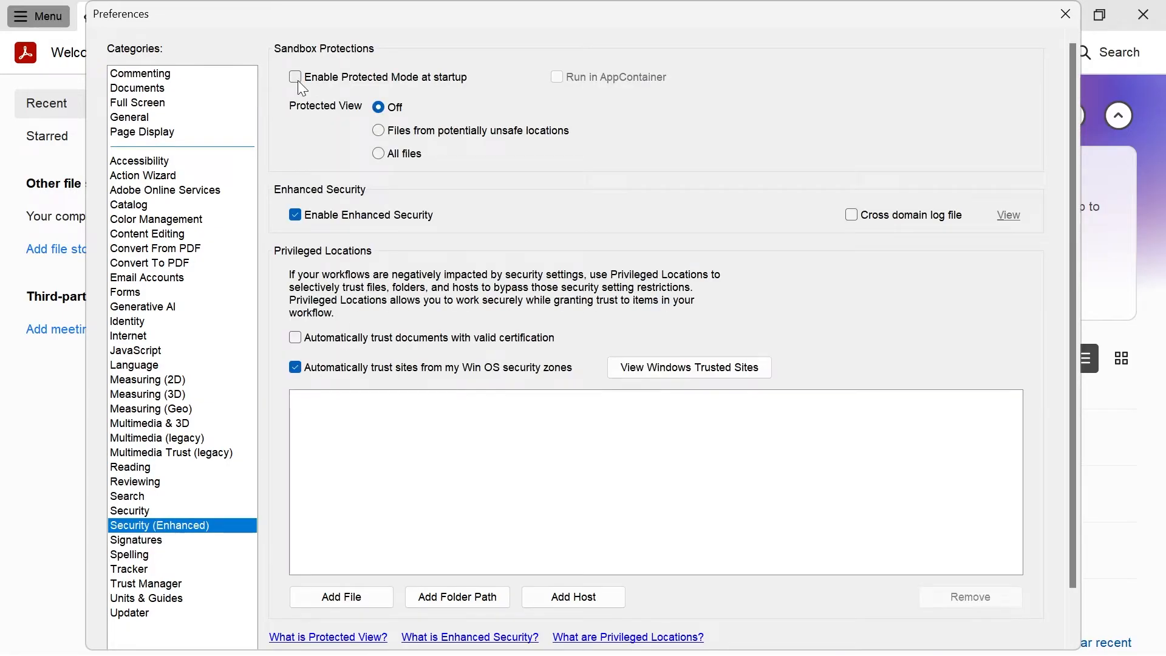
{"action": "mouse_move", "coordinate": [427, 78]}
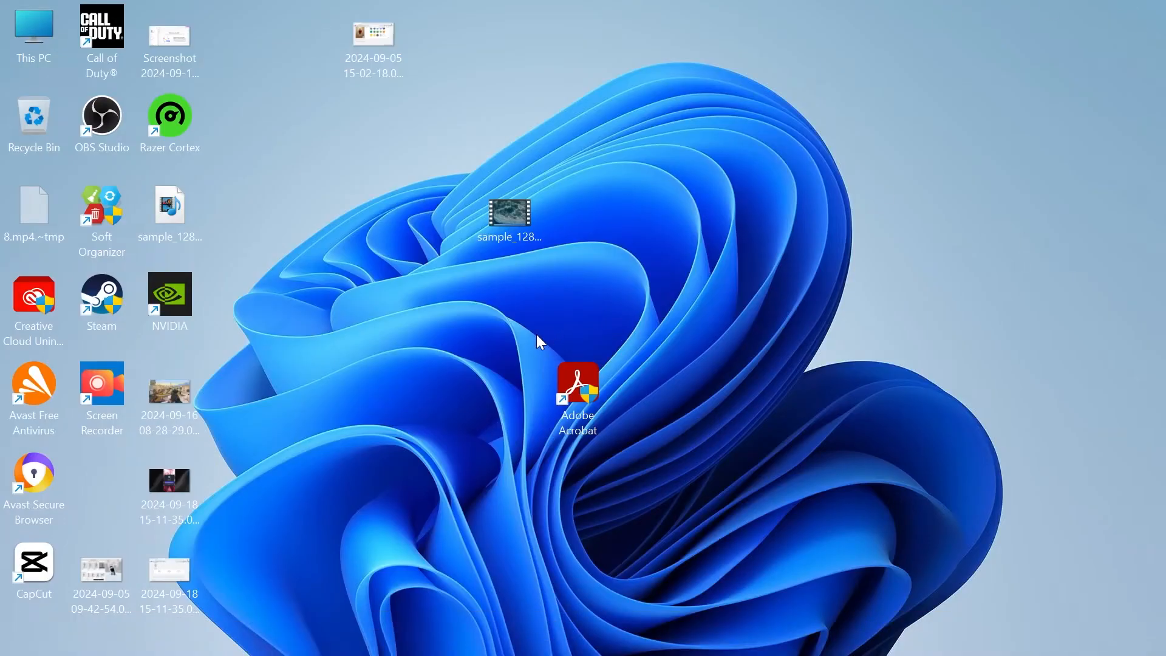
{"action": "mouse_move", "coordinate": [522, 371]}
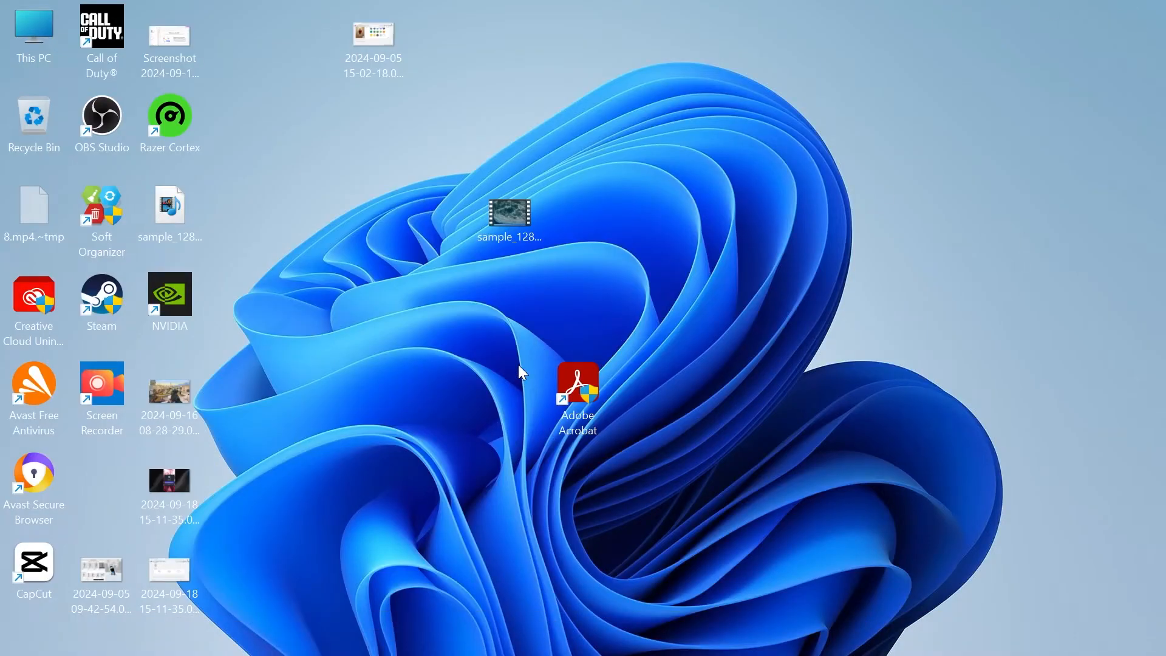
Launch Settings from Start search and go to Apps > Installed apps
{"action": "type", "text": "settings"}
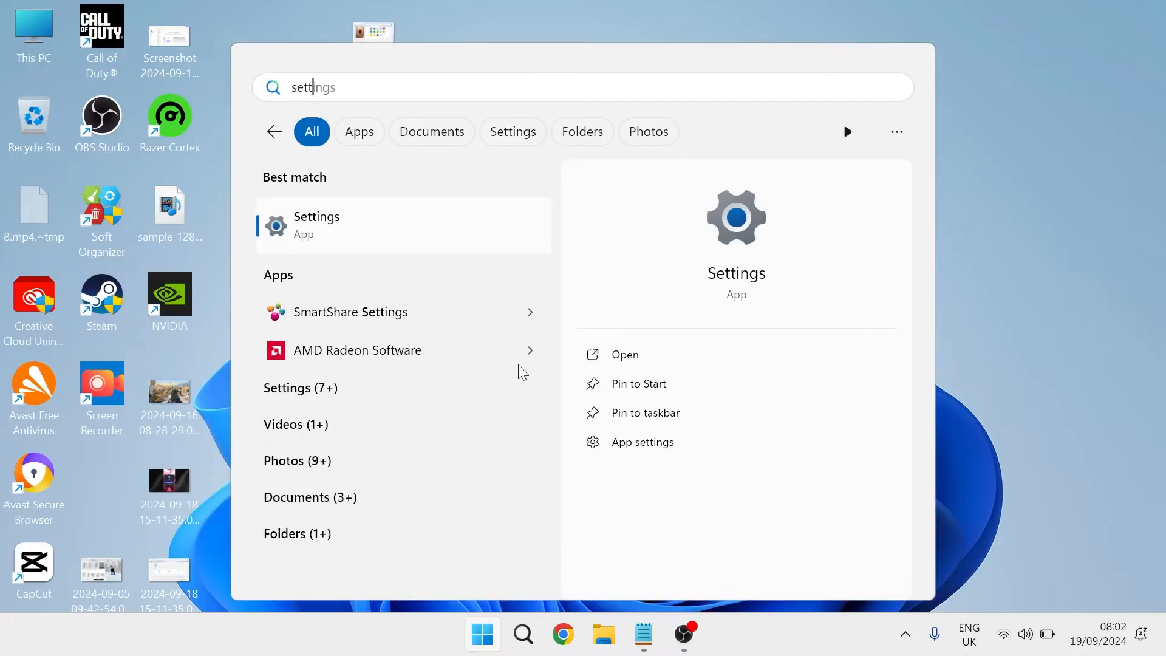
{"action": "left_click", "coordinate": [316, 225]}
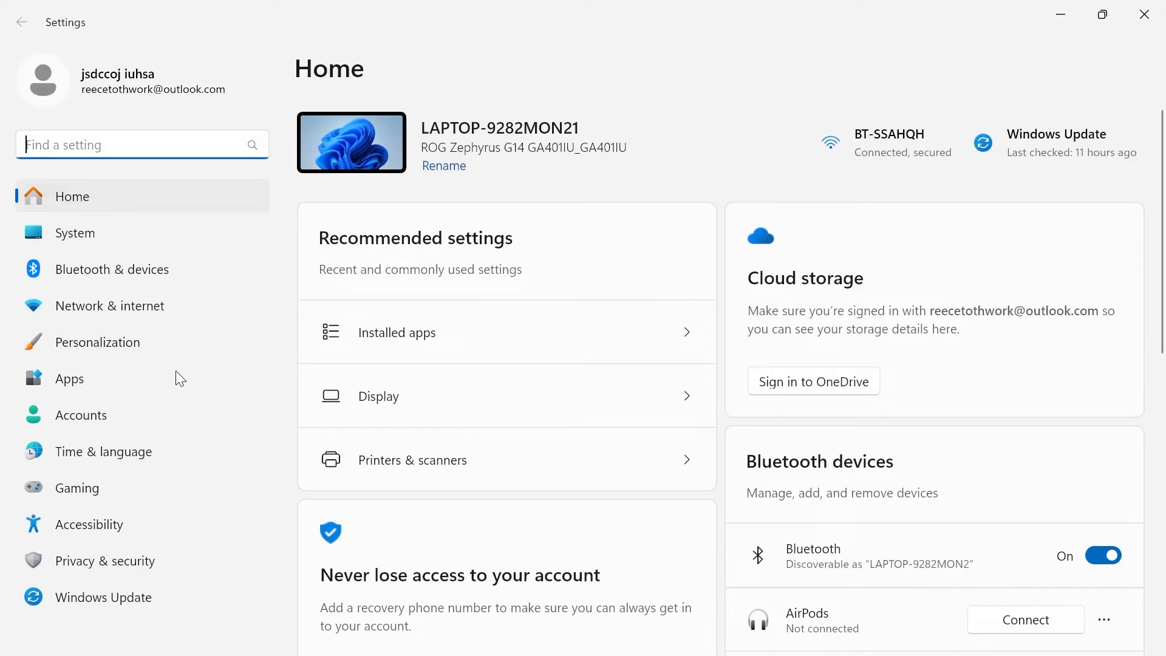
{"action": "left_click", "coordinate": [69, 378]}
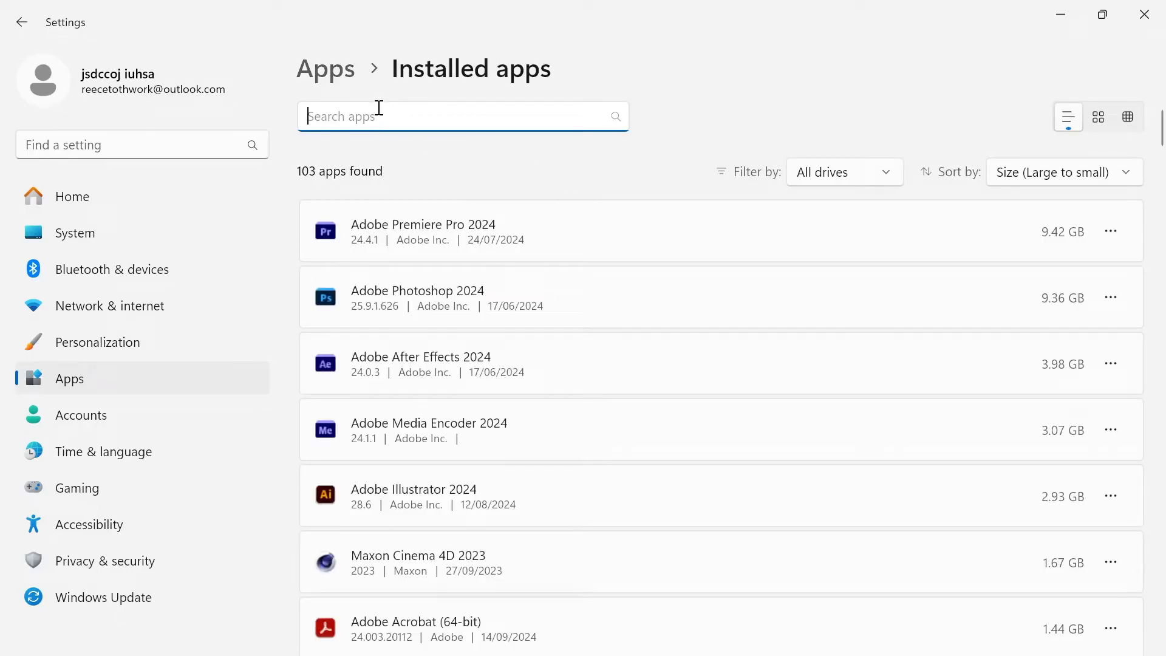
Find Adobe Acrobat (64-bit) in the list and start its Modify maintenance setup
{"action": "scroll", "scroll_direction": "down", "scroll_amount": 3}
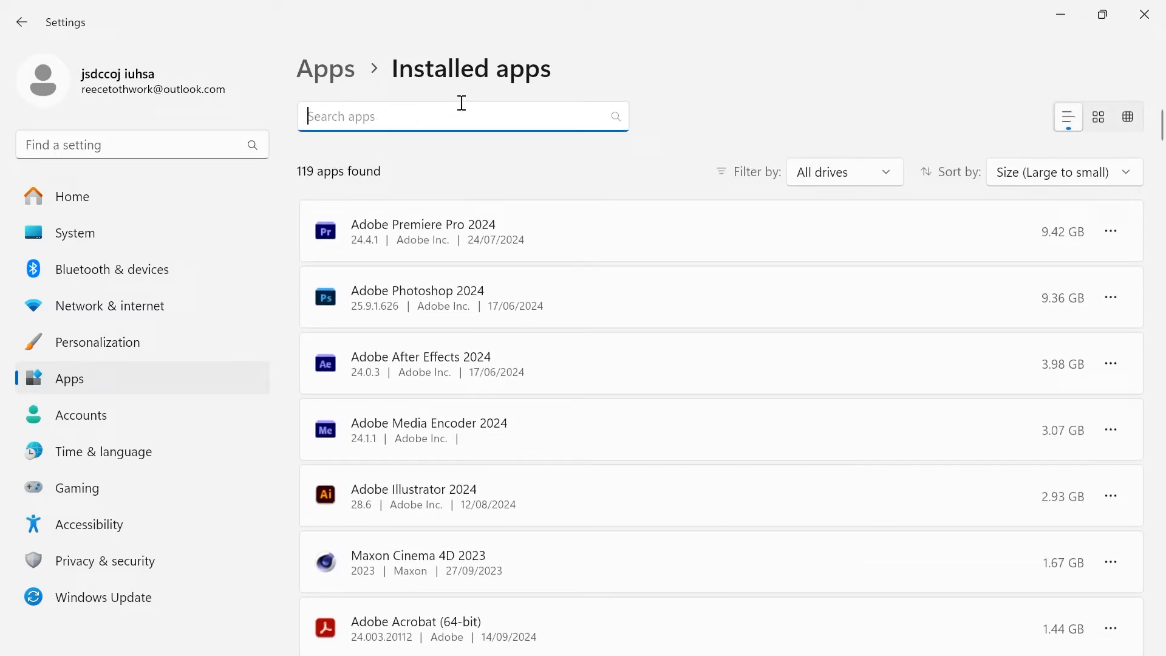
{"action": "scroll", "scroll_direction": "down", "scroll_amount": 3}
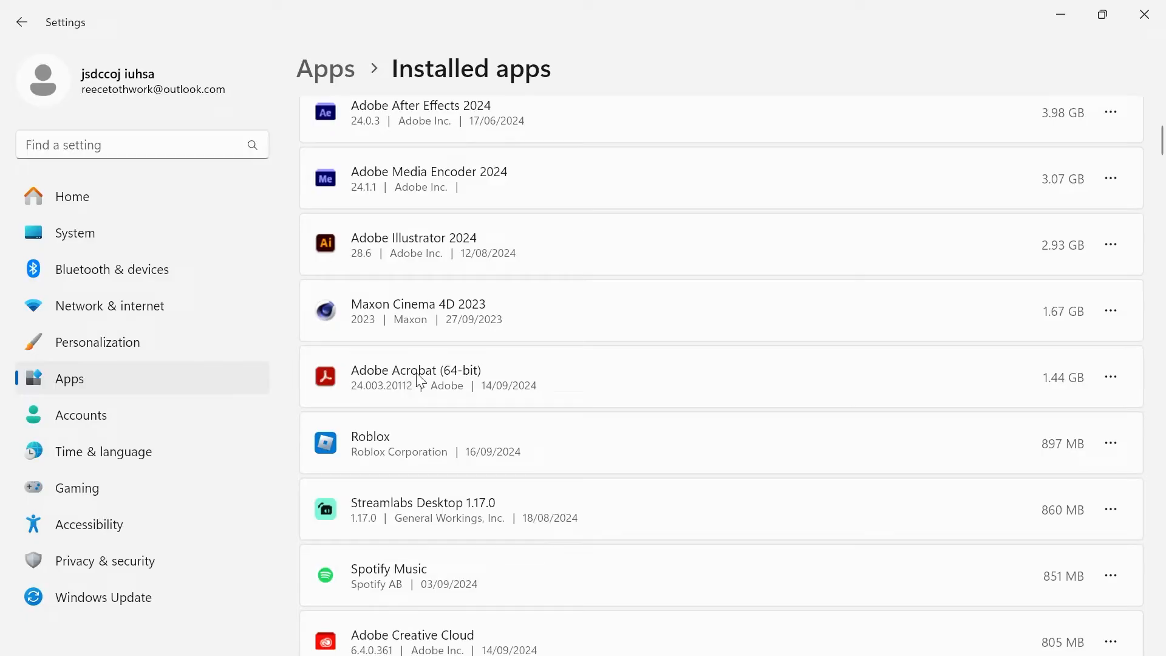
{"action": "left_click", "coordinate": [1112, 377]}
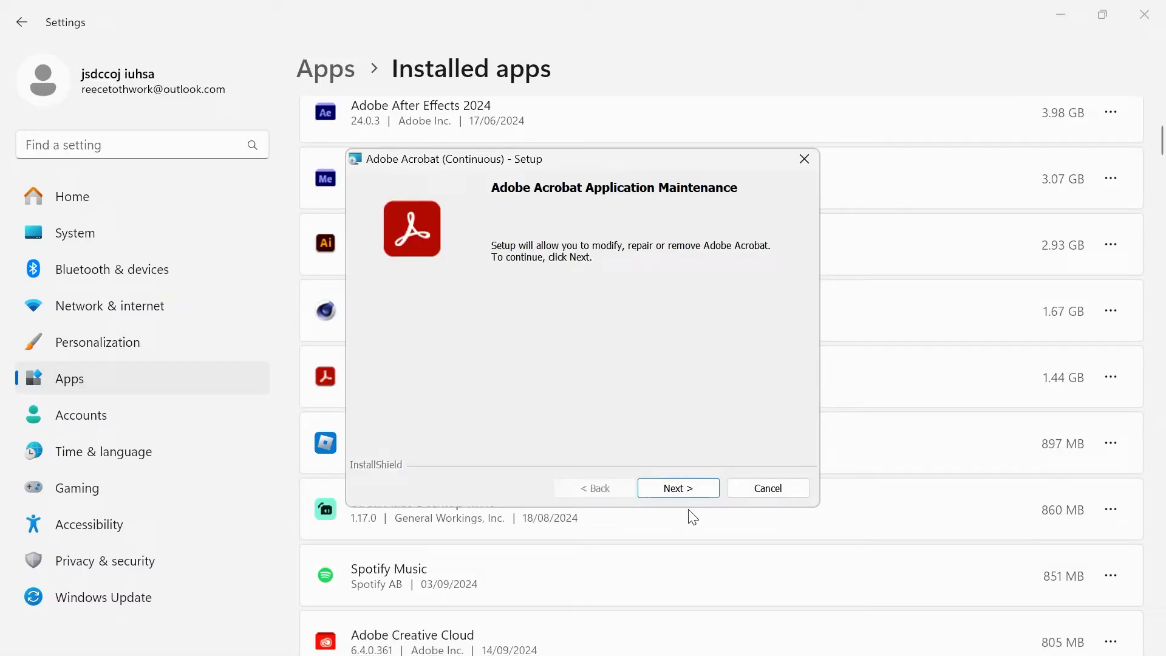
Proceed through the setup wizard and choose Repair for the Acrobat installation
{"action": "left_click", "coordinate": [678, 489]}
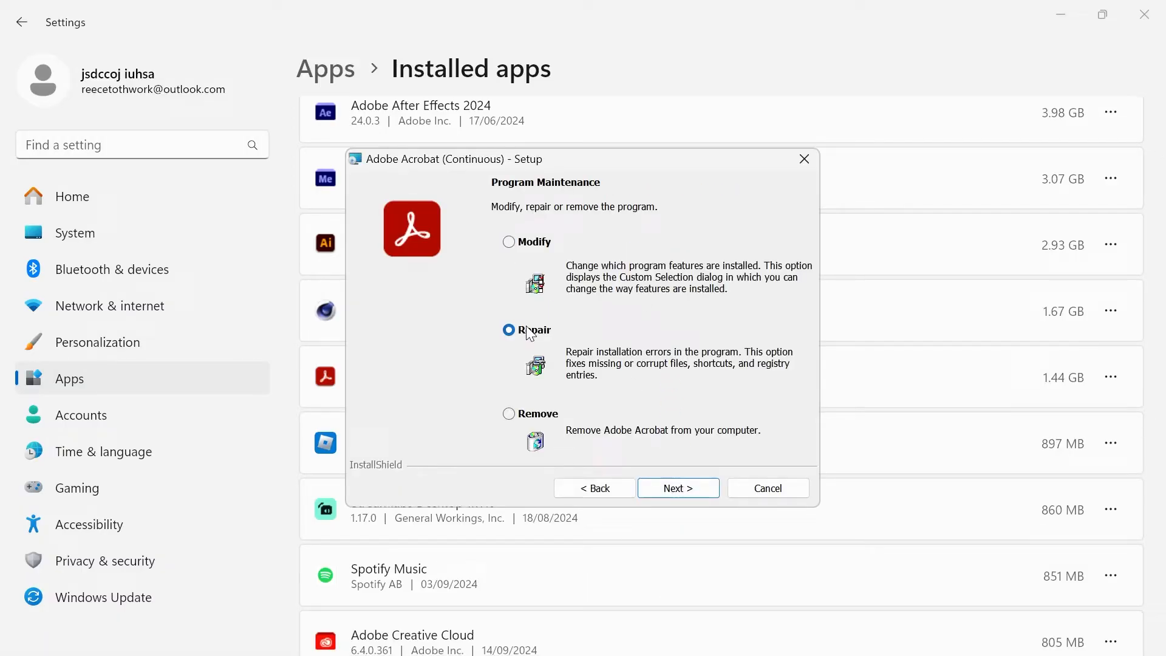
{"action": "left_click", "coordinate": [678, 488]}
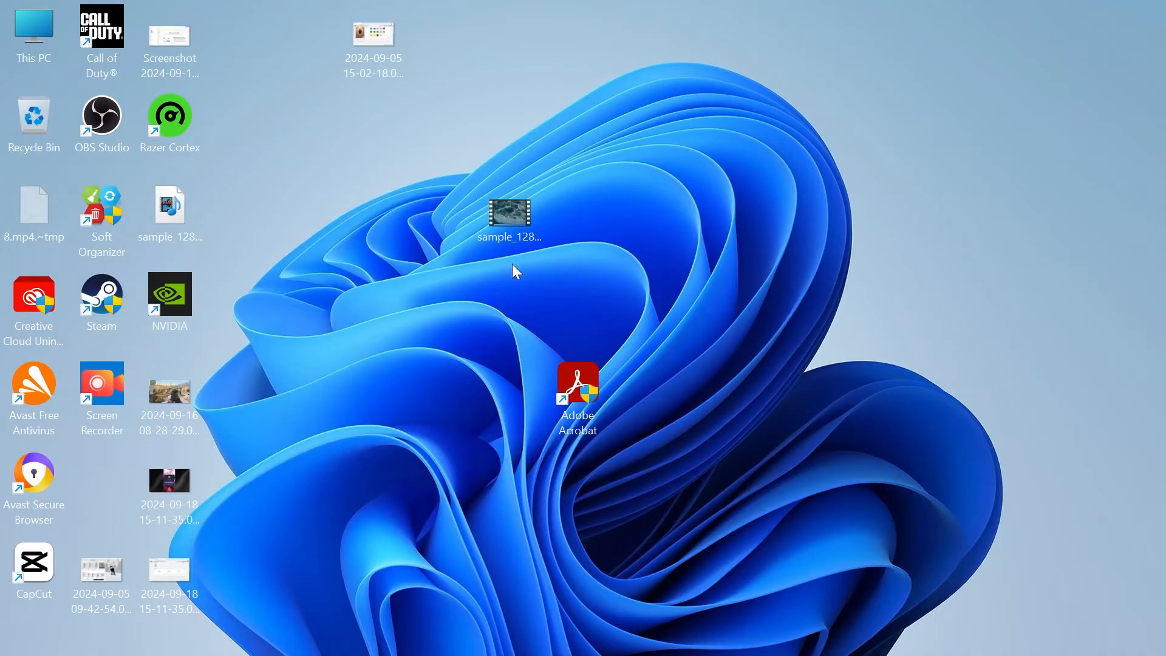
{"action": "mouse_move", "coordinate": [367, 289]}
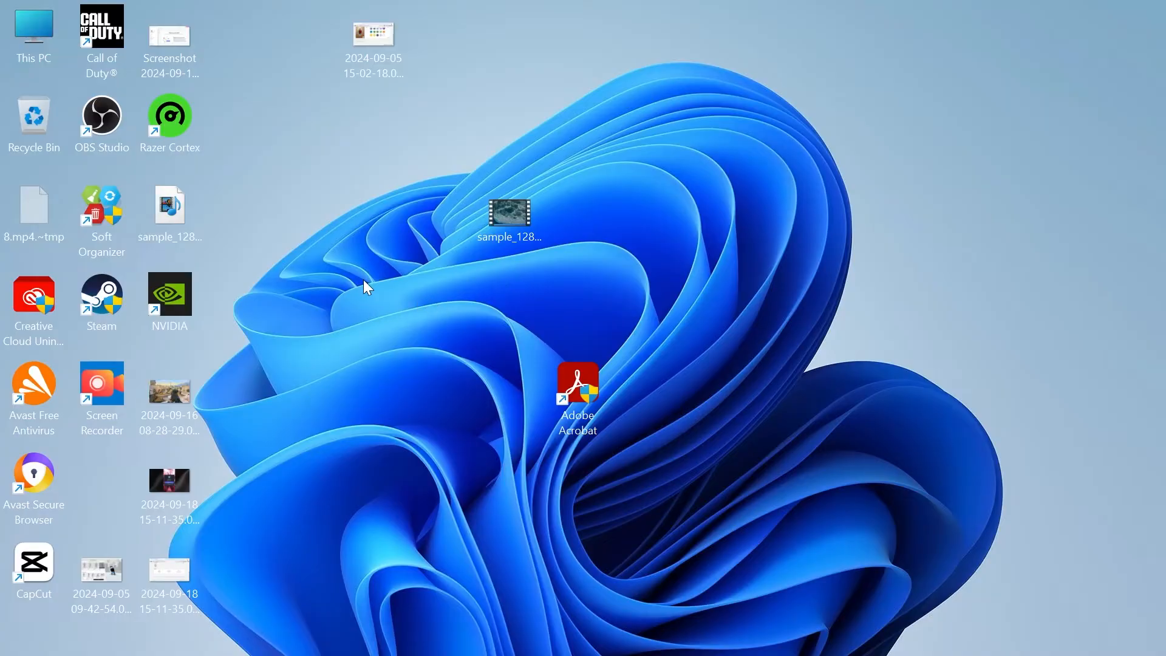
Use the Run dialog with 'appdata' to show the AppData folder in File Explorer
{"action": "type", "text": "run"}
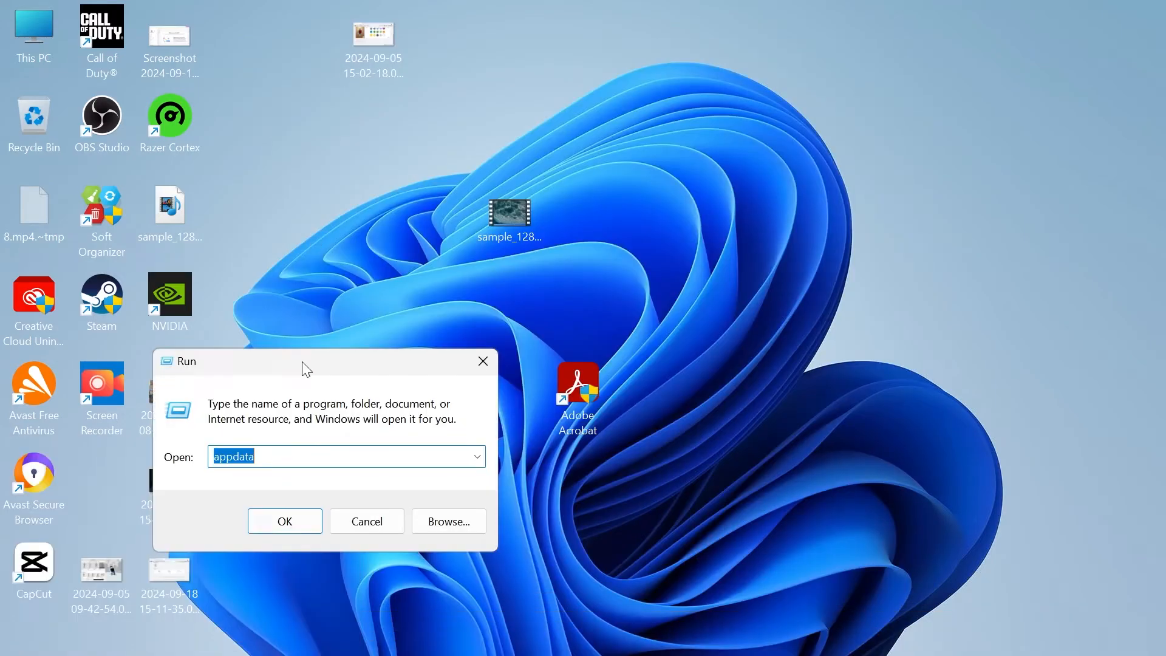
{"action": "mouse_move", "coordinate": [313, 393]}
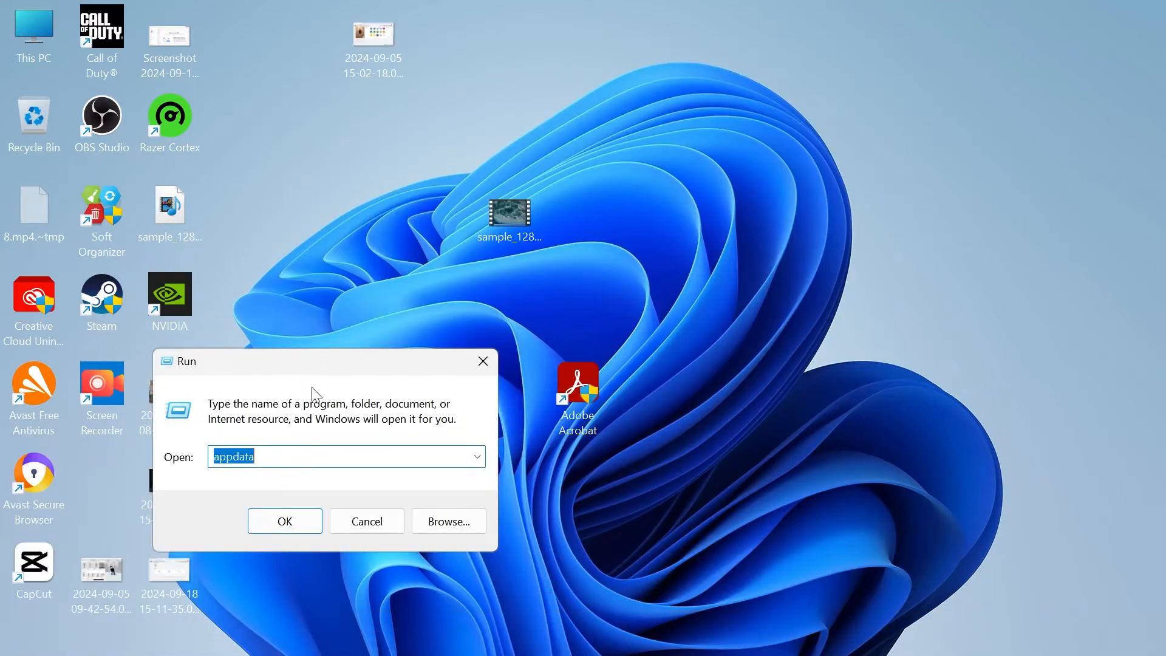
{"action": "left_click", "coordinate": [285, 521]}
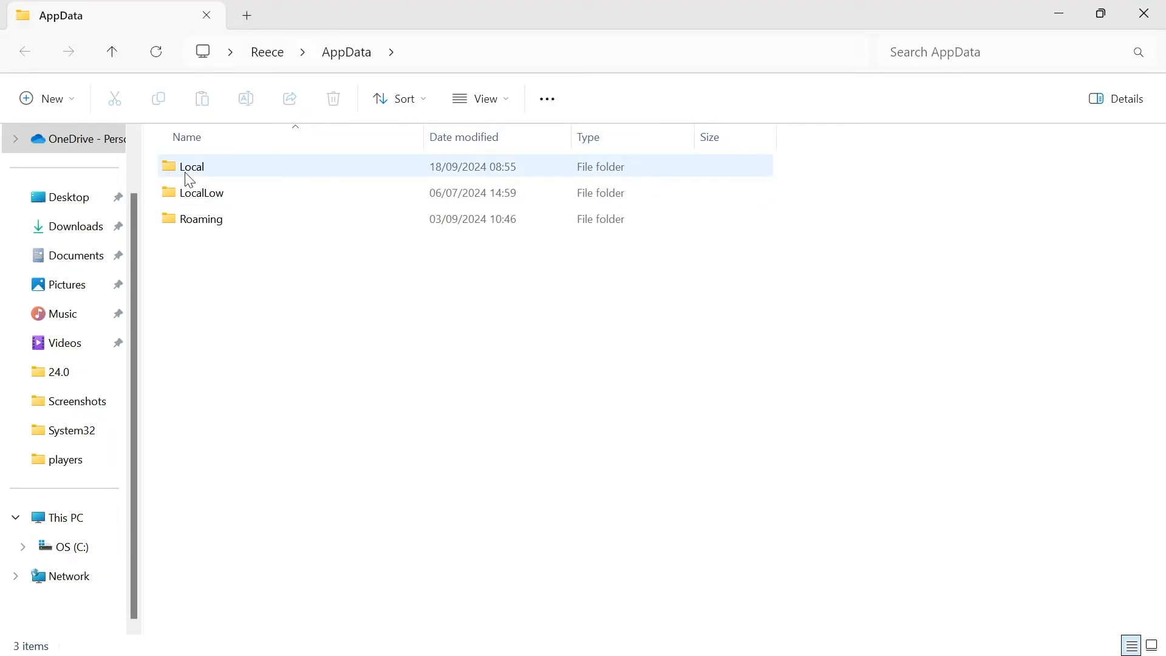
Delete the Acrobat folder under Local\Adobe and go back to AppData
{"action": "double_click", "coordinate": [192, 166]}
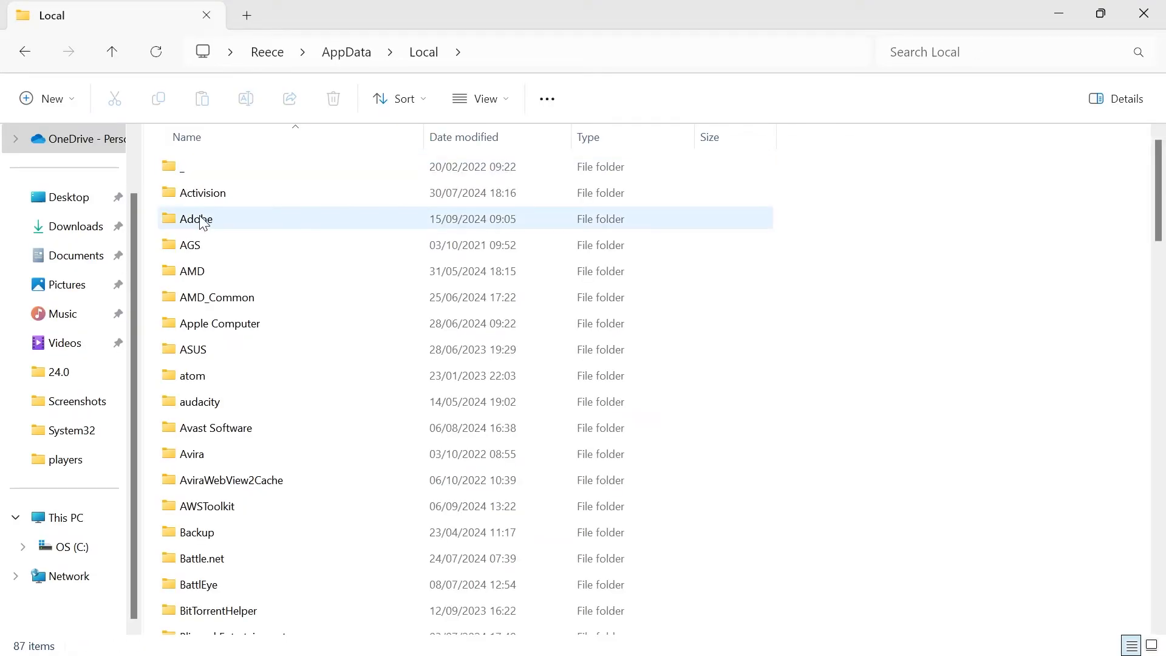
{"action": "double_click", "coordinate": [201, 219]}
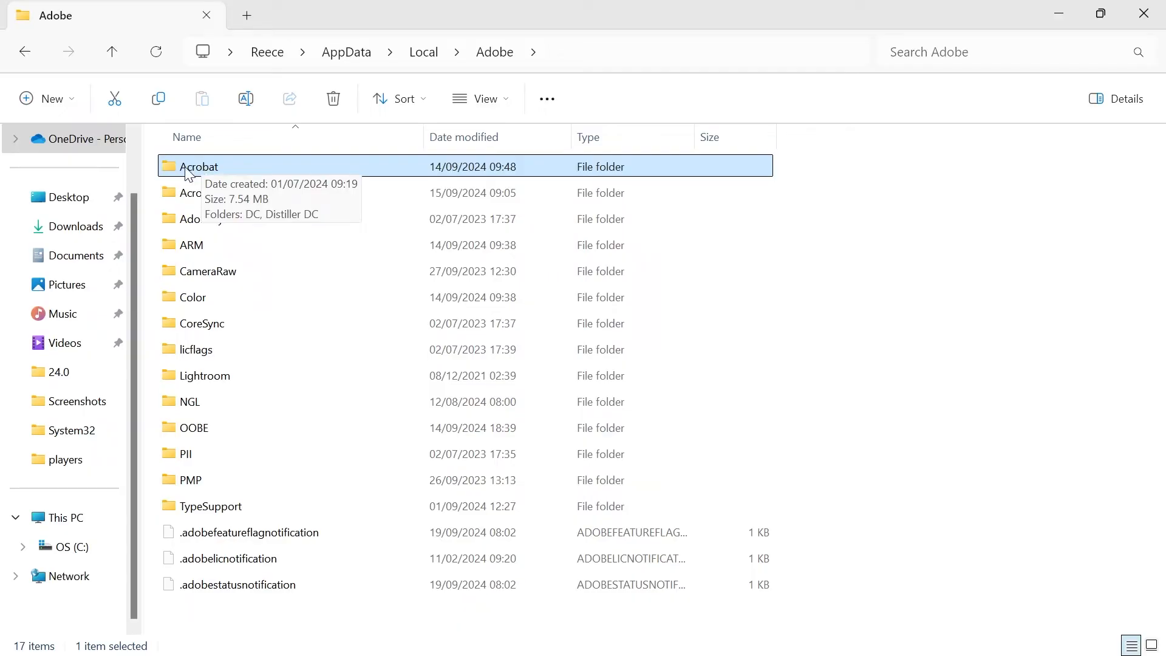
{"action": "right_click", "coordinate": [198, 167]}
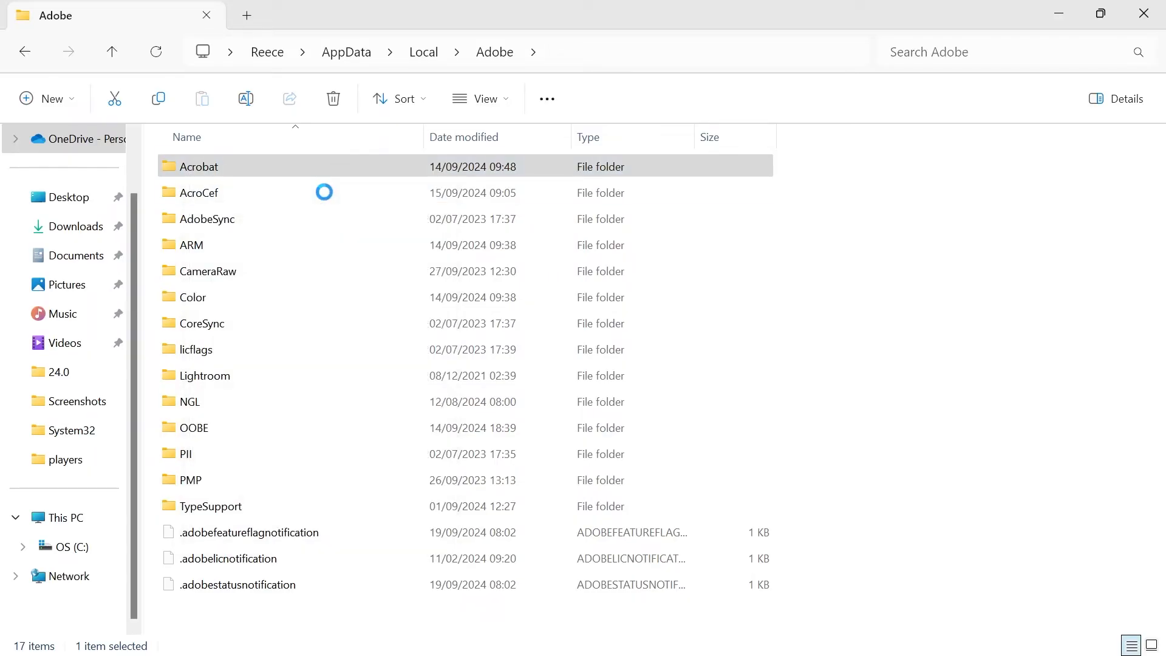
{"action": "left_click", "coordinate": [25, 51]}
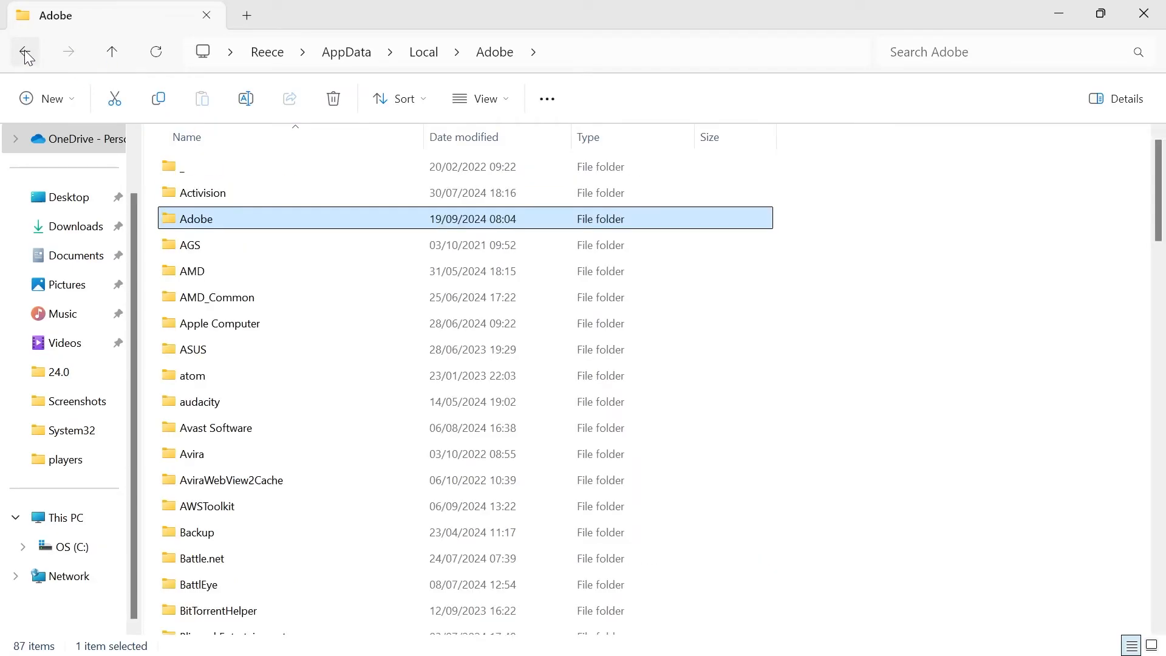
{"action": "left_click", "coordinate": [24, 51]}
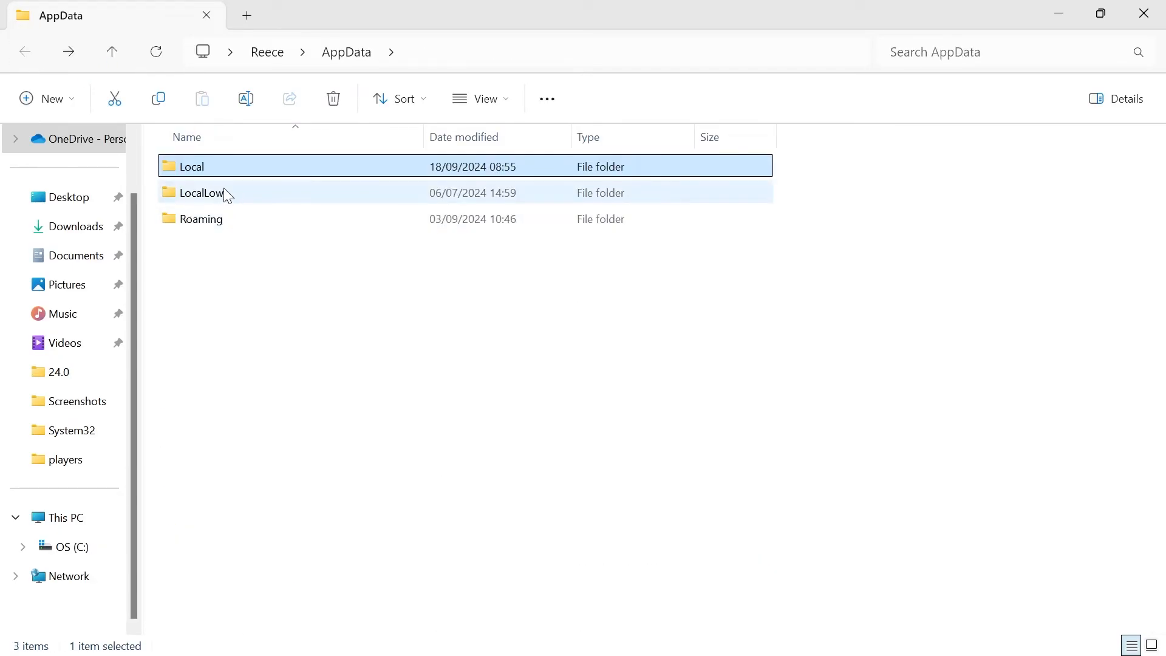
Delete the Acrobat folder under LocalLow\Adobe and go back to AppData
{"action": "double_click", "coordinate": [201, 193]}
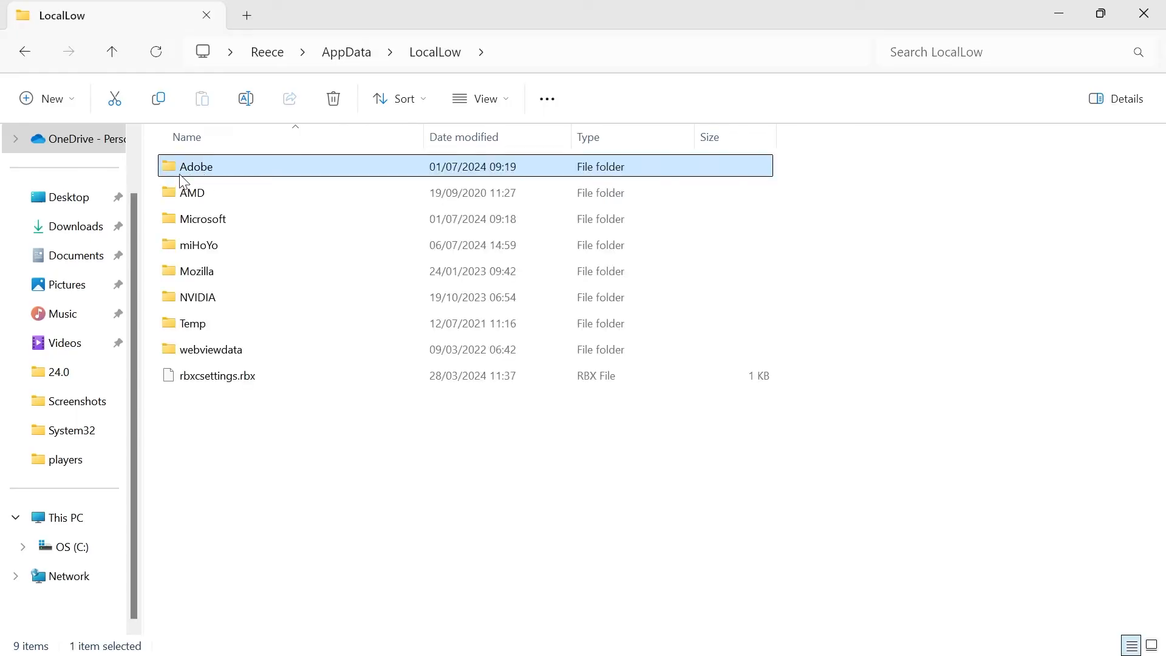
{"action": "double_click", "coordinate": [197, 167]}
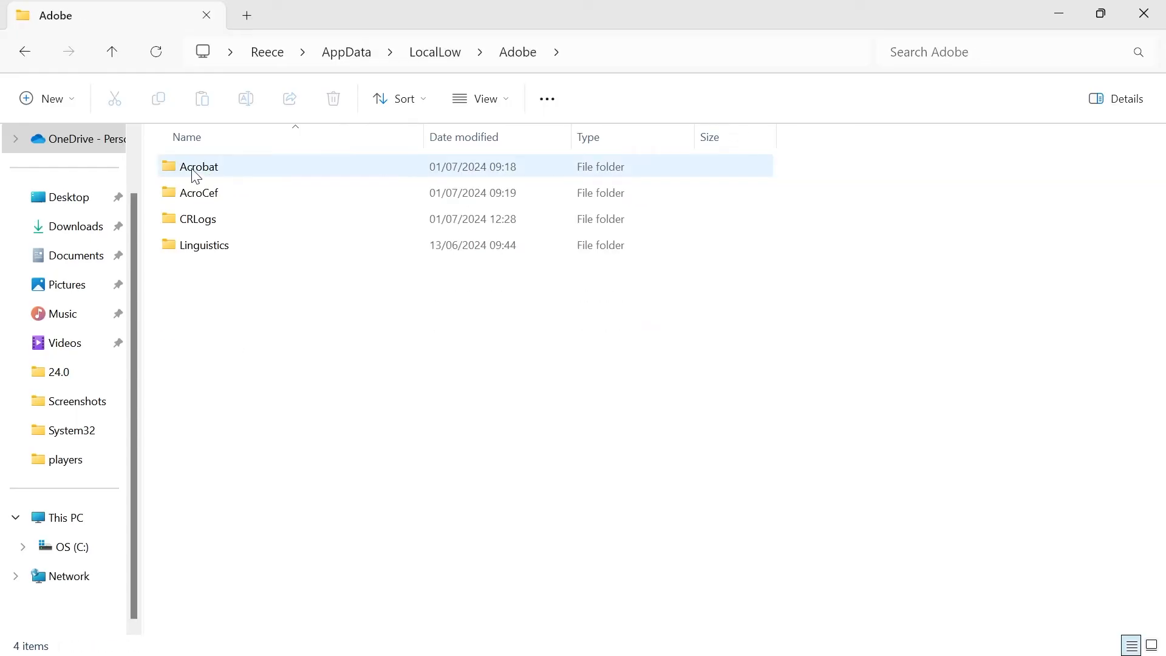
{"action": "right_click", "coordinate": [198, 166]}
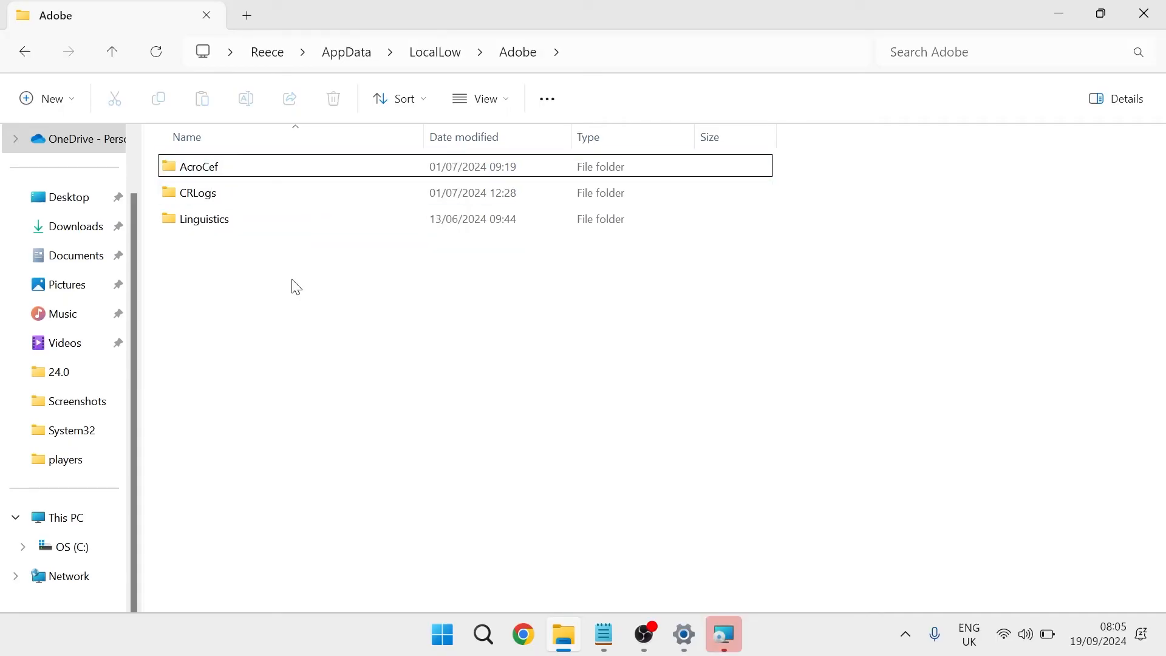
{"action": "left_click", "coordinate": [25, 51]}
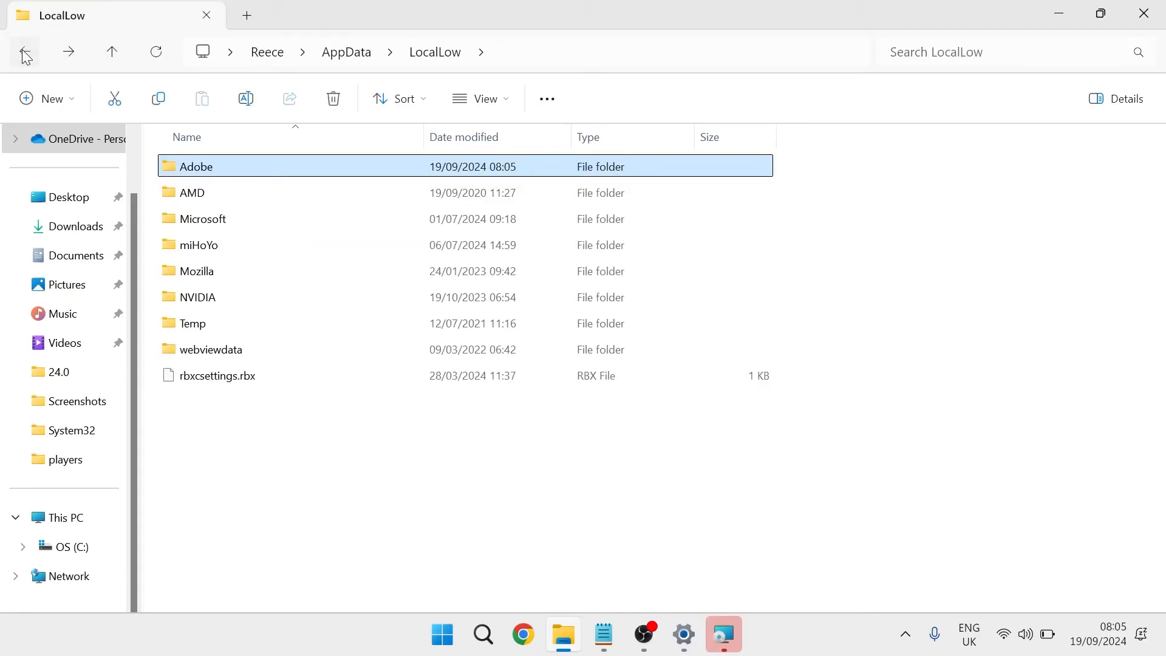
{"action": "left_click", "coordinate": [25, 52]}
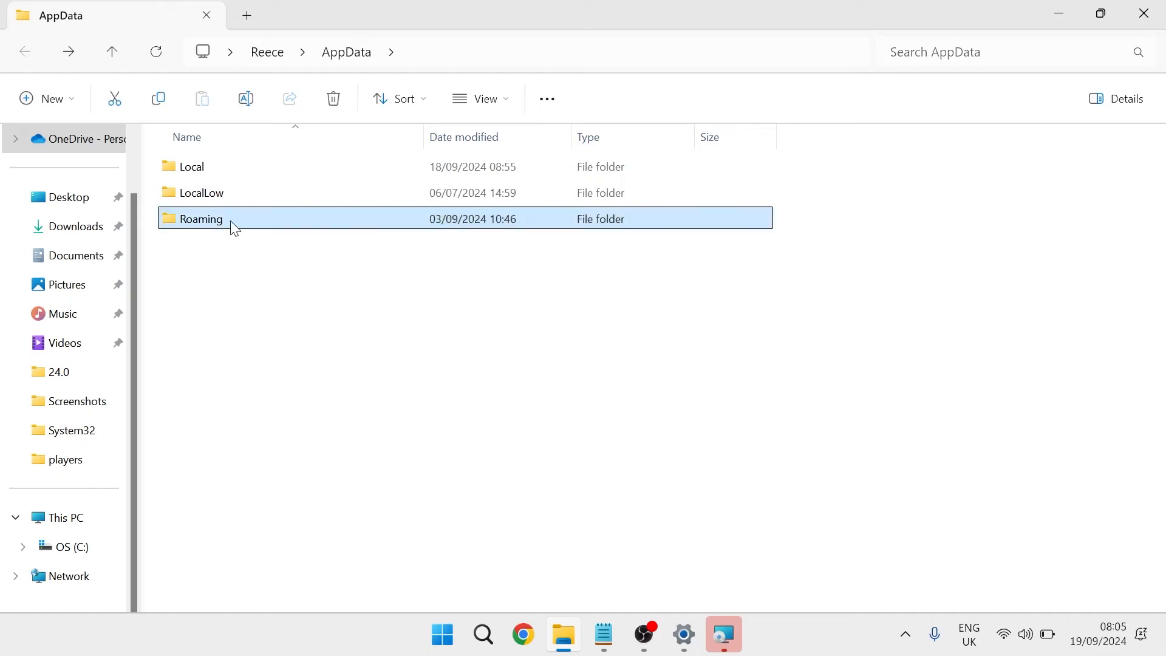
Browse into Roaming\Adobe, listing folders like 24.0 and ACPLocal
{"action": "double_click", "coordinate": [200, 219]}
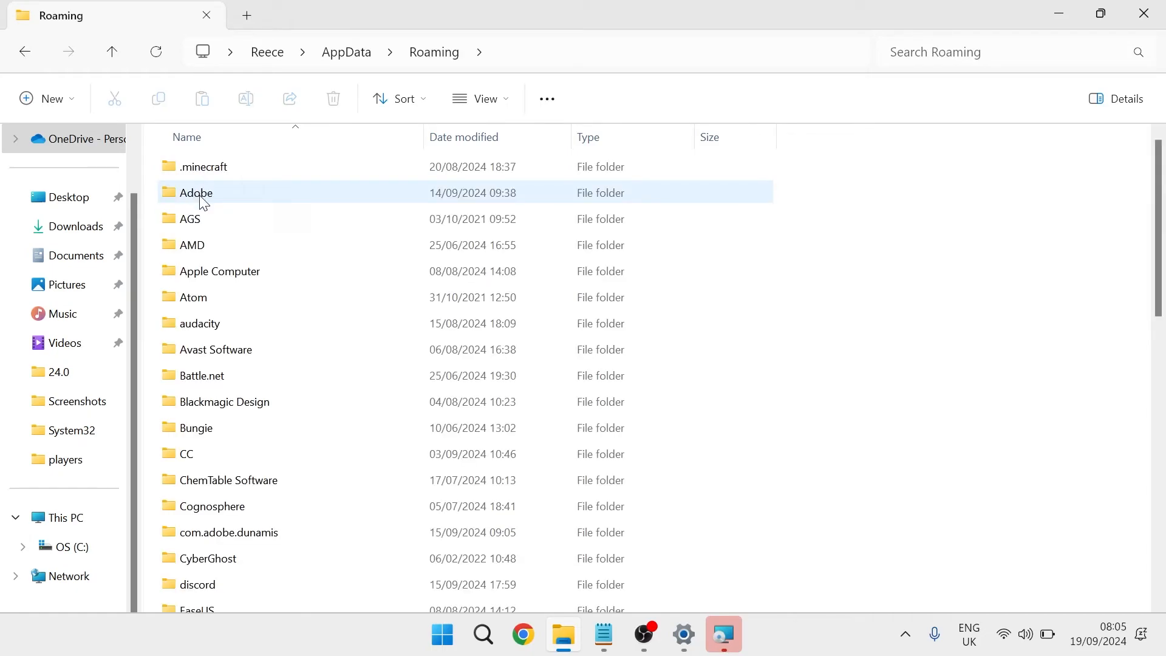
{"action": "double_click", "coordinate": [195, 194]}
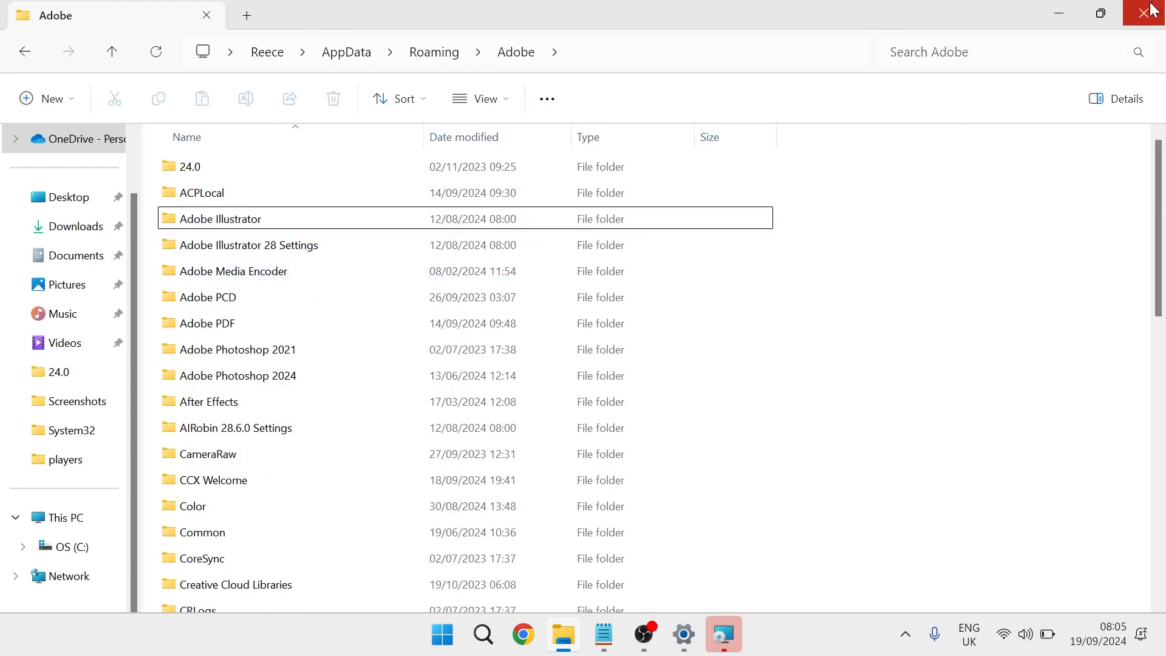
Close File Explorer and launch Creative Cloud via Start search 'cre'
{"action": "left_click", "coordinate": [1148, 14]}
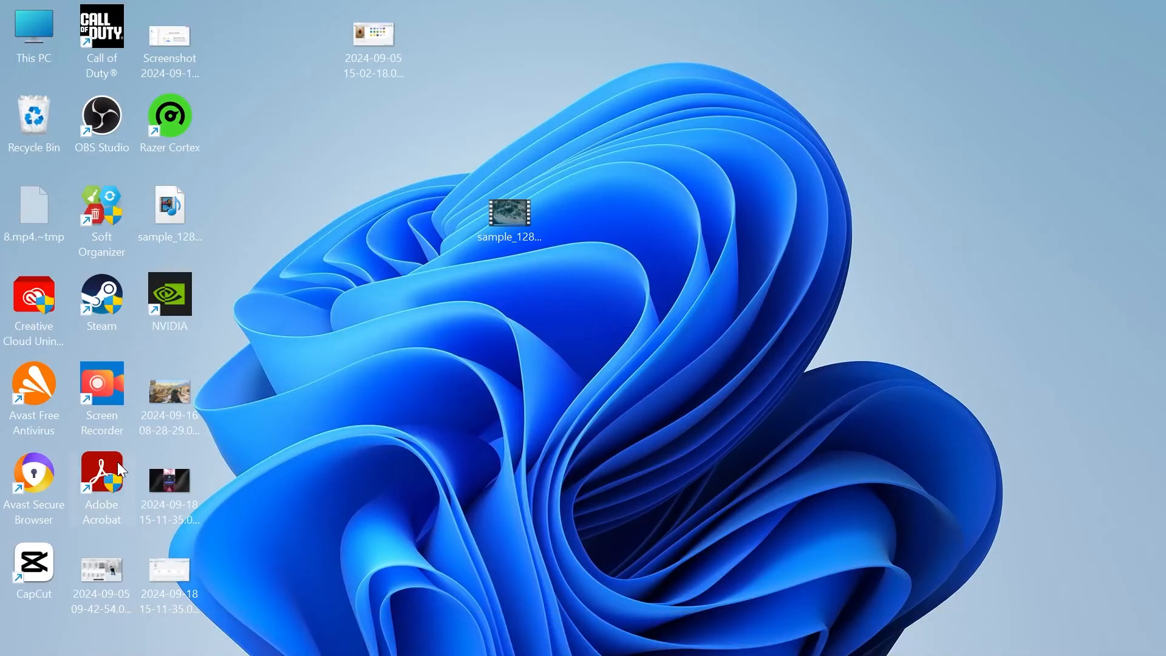
{"action": "mouse_move", "coordinate": [393, 352]}
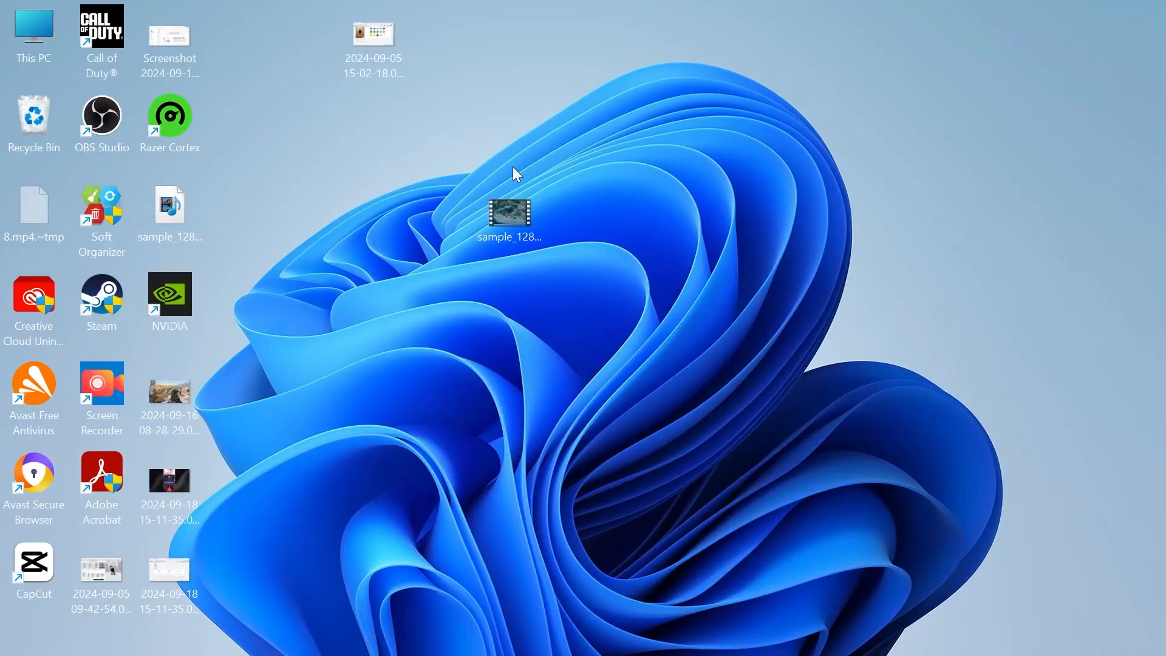
{"action": "mouse_move", "coordinate": [469, 333]}
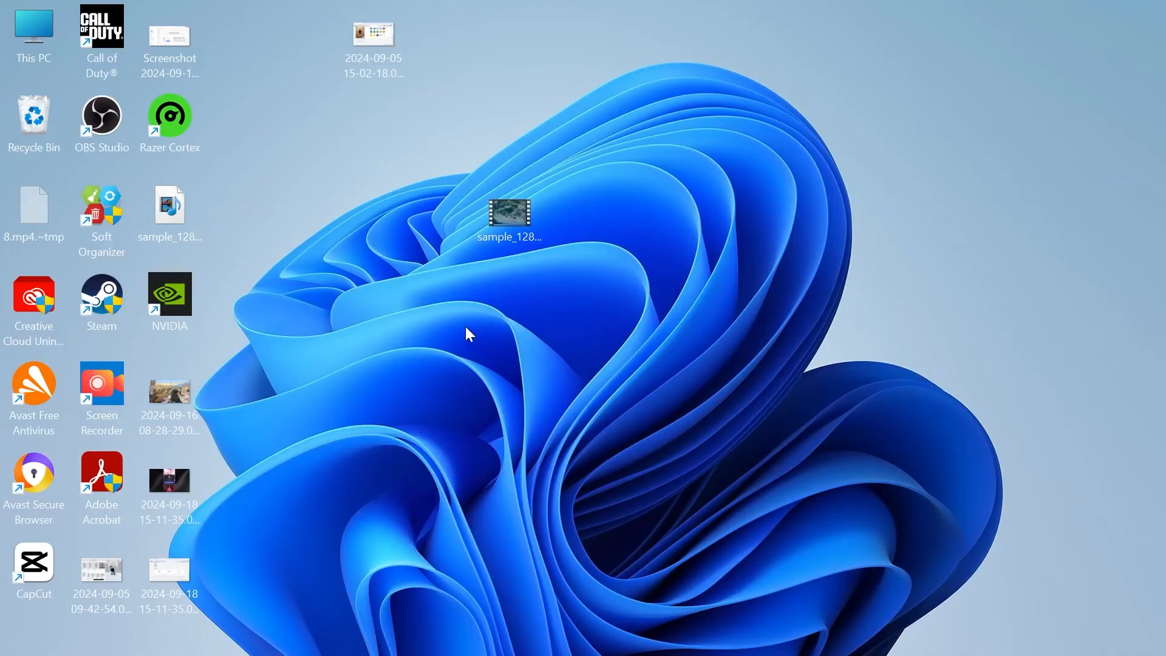
{"action": "type", "text": "cre"}
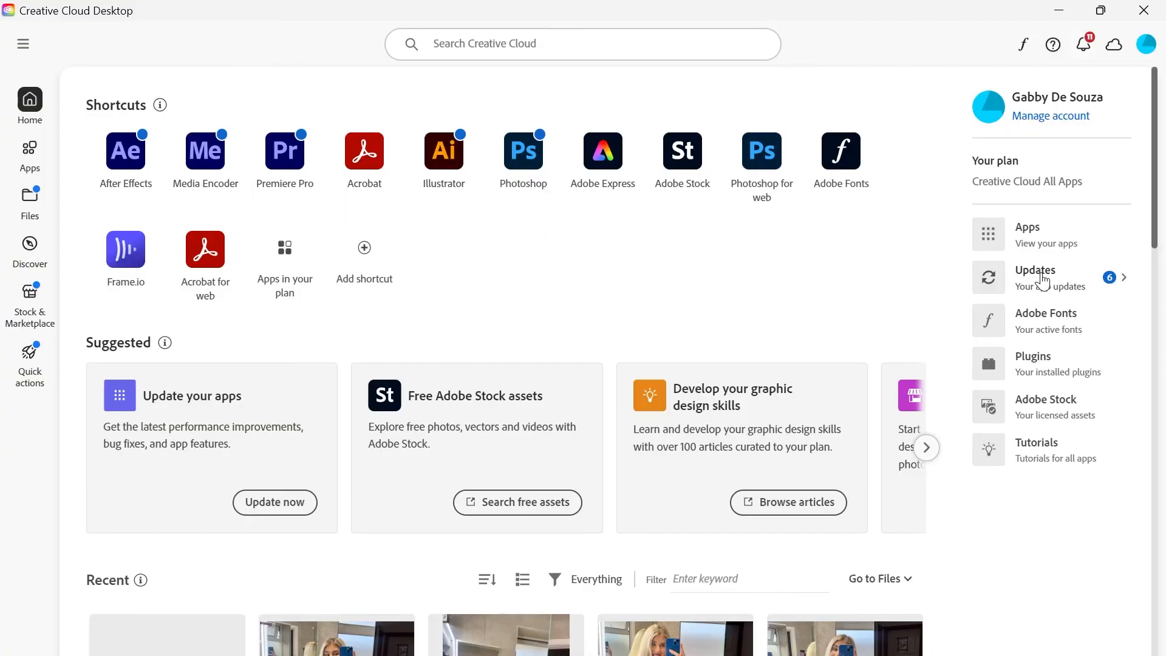
Show the Updates page listing Photoshop, Illustrator and Premiere Pro updates
{"action": "left_click", "coordinate": [1034, 277]}
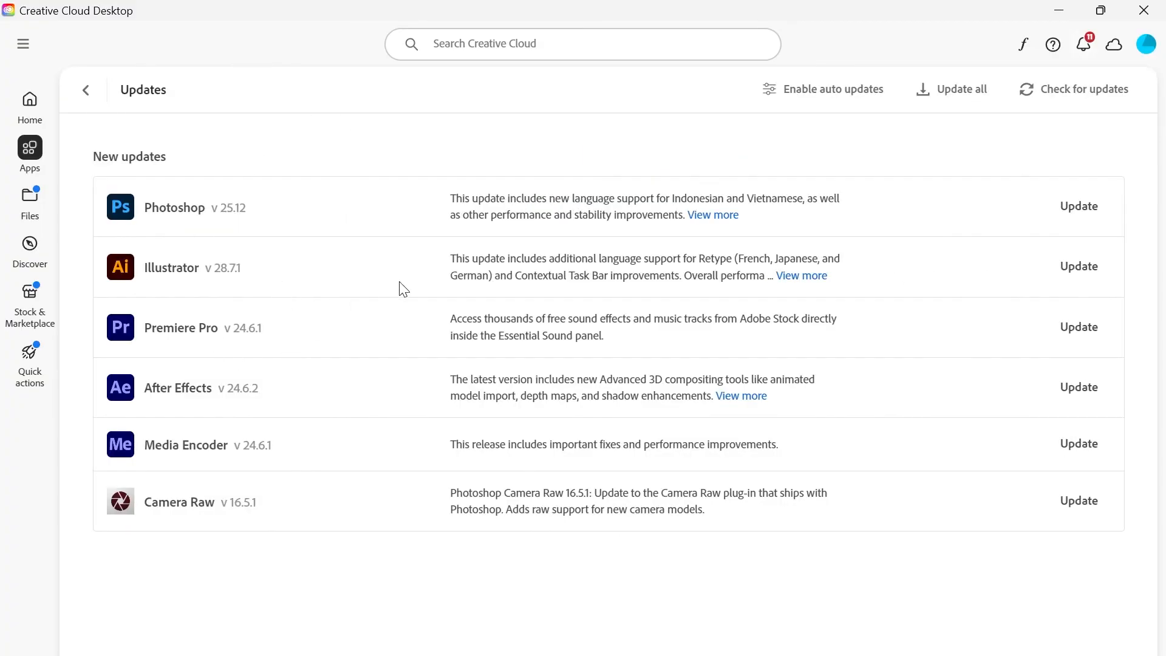
{"action": "mouse_move", "coordinate": [370, 207]}
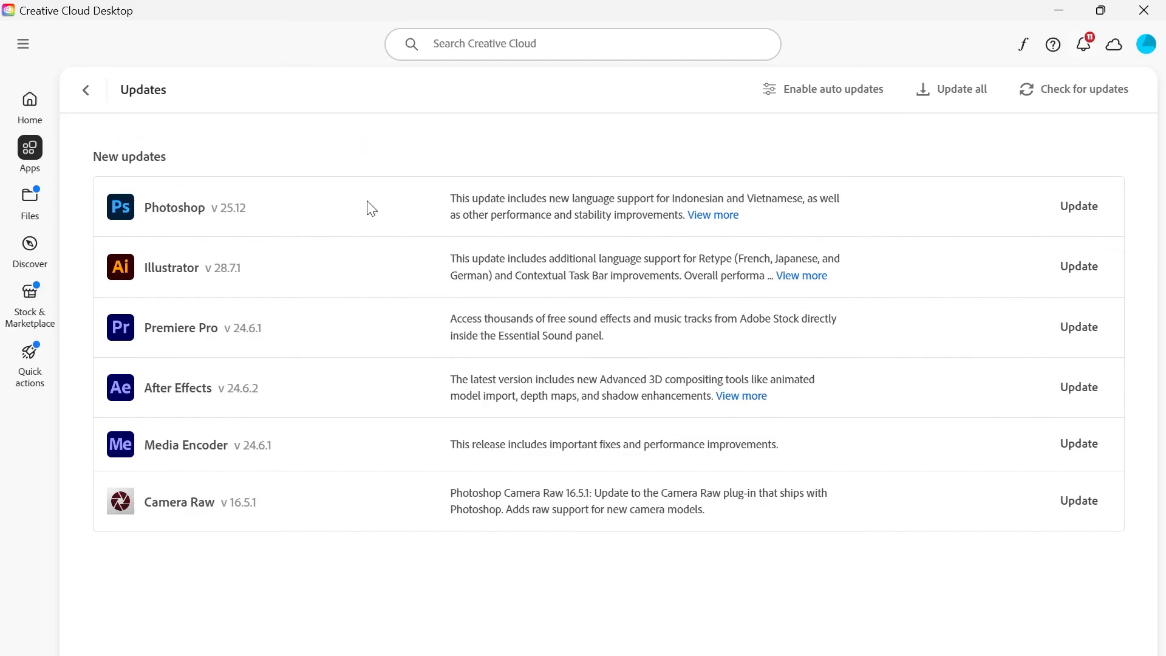
{"action": "mouse_move", "coordinate": [526, 124]}
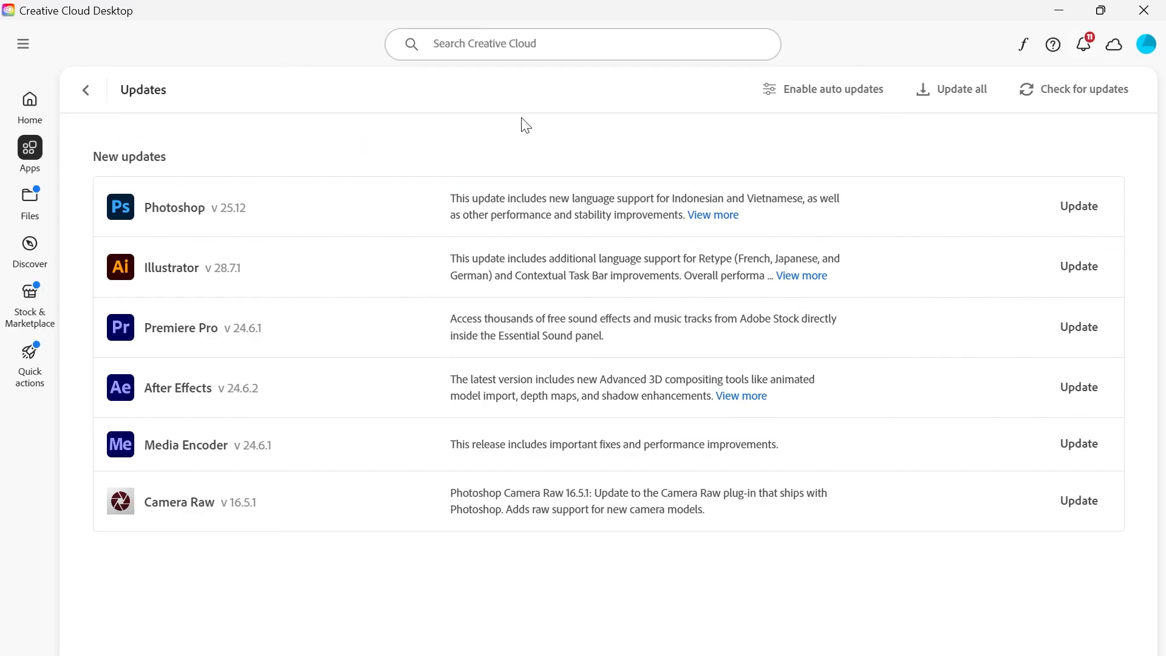
{"action": "mouse_move", "coordinate": [516, 387]}
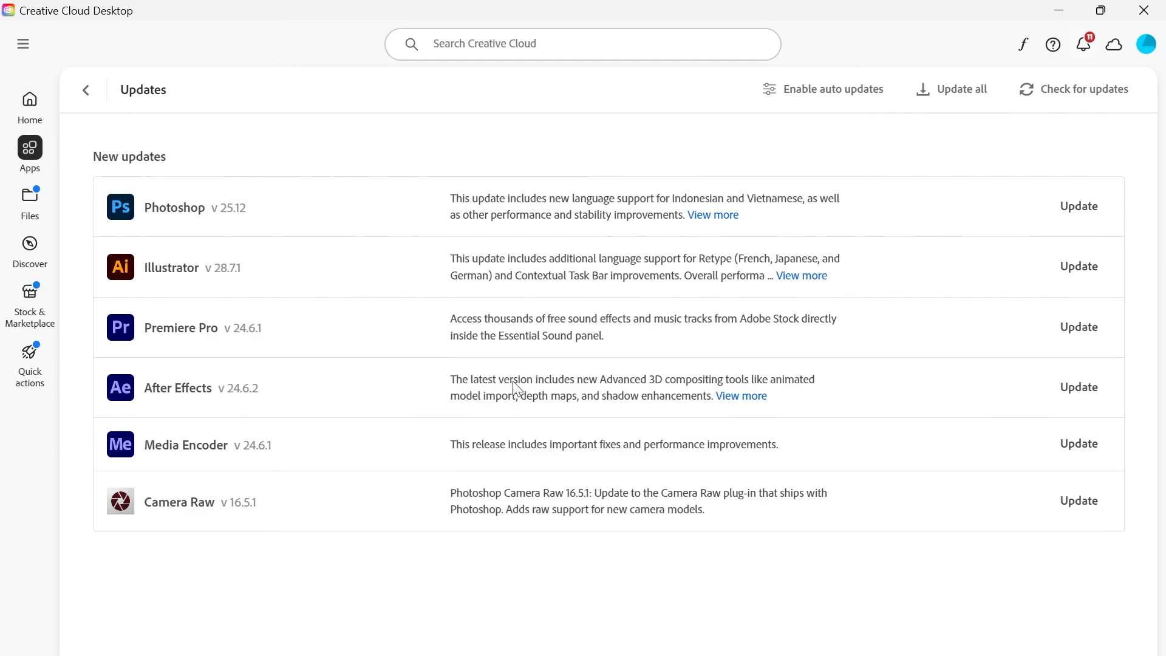
{"action": "mouse_move", "coordinate": [424, 313]}
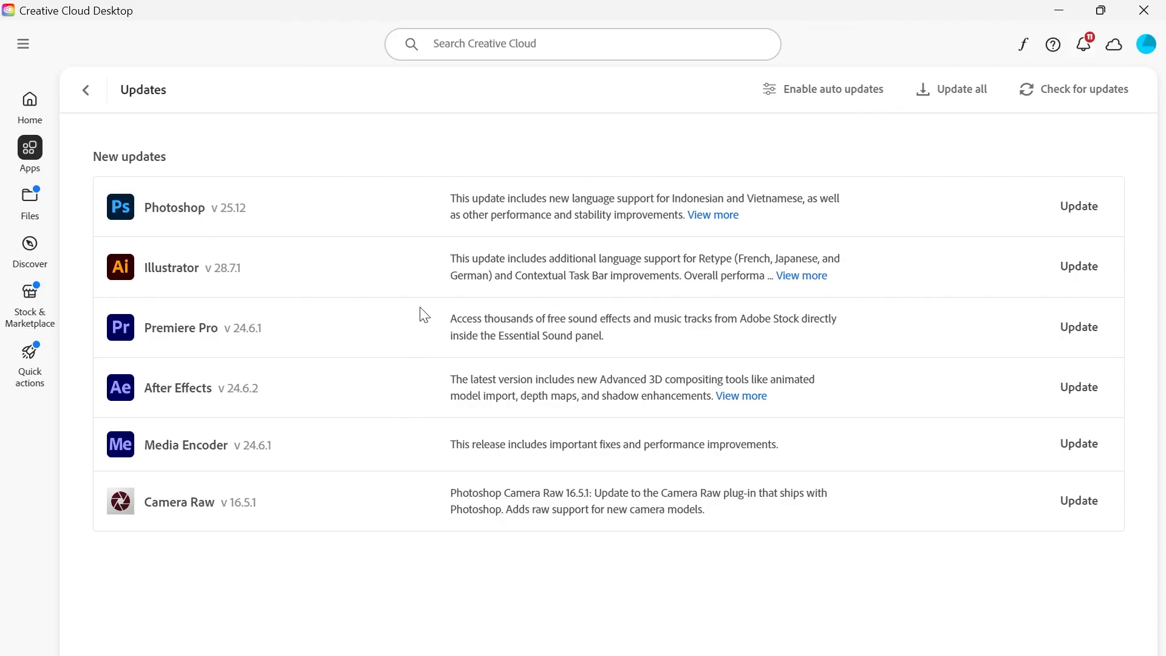
{"action": "mouse_move", "coordinate": [721, 175]}
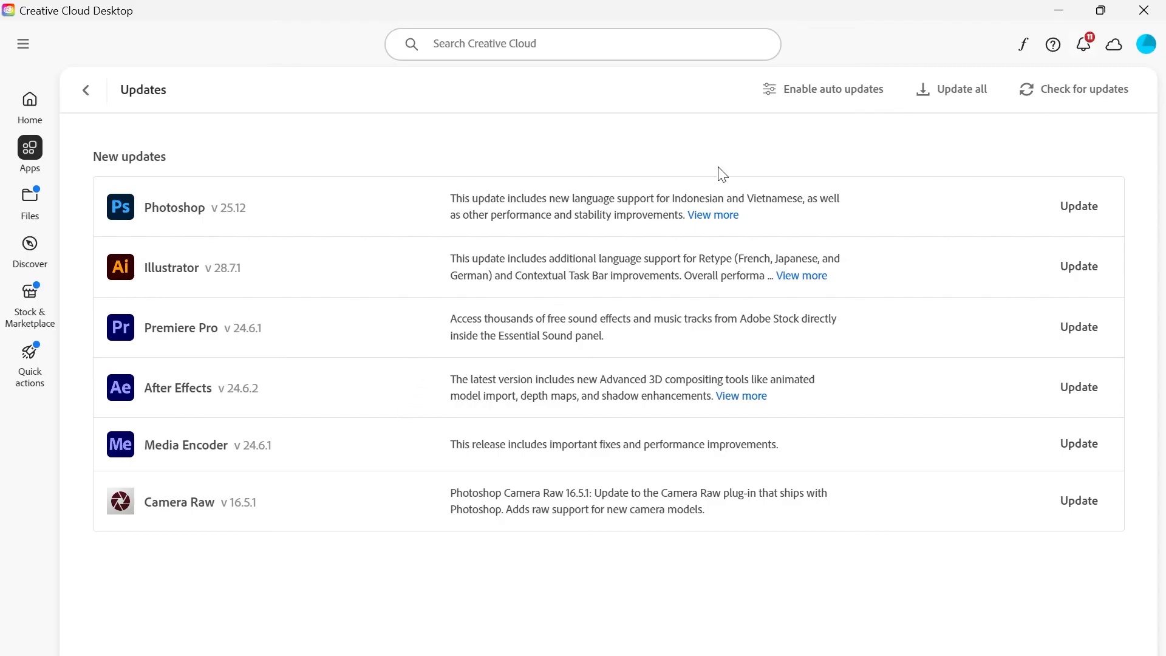